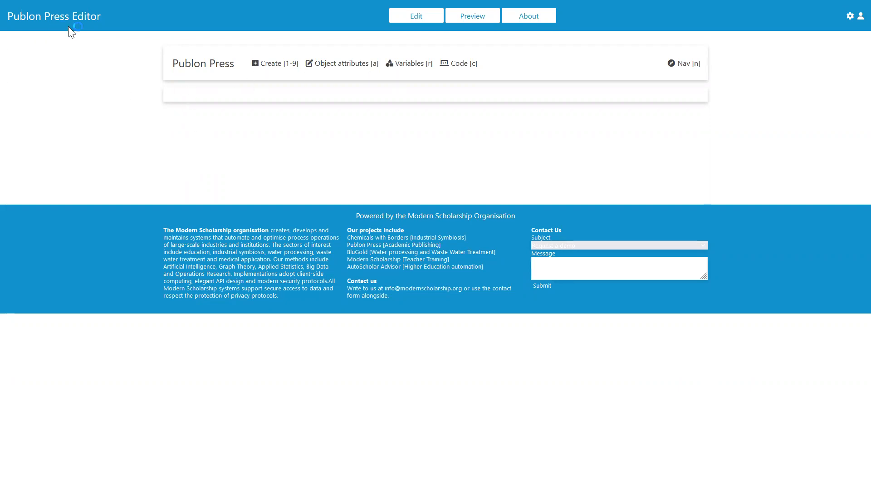
pyautogui.moveTo(269, 211)
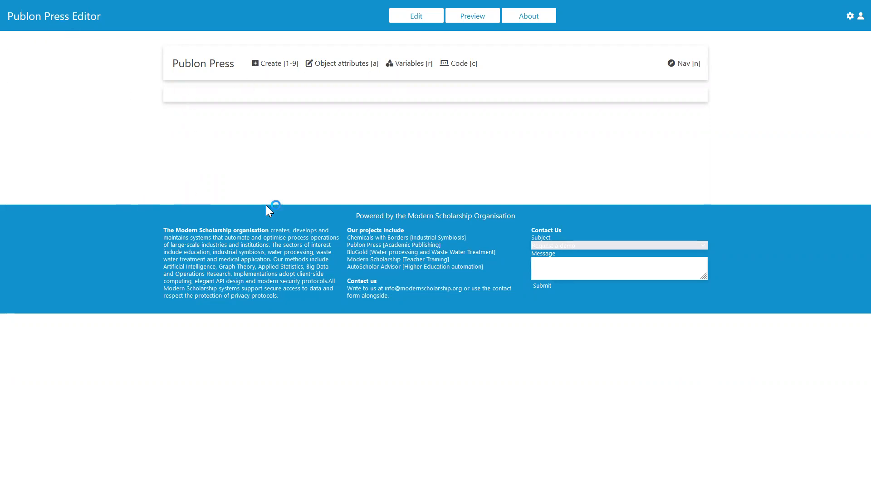
pyautogui.moveTo(339, 220)
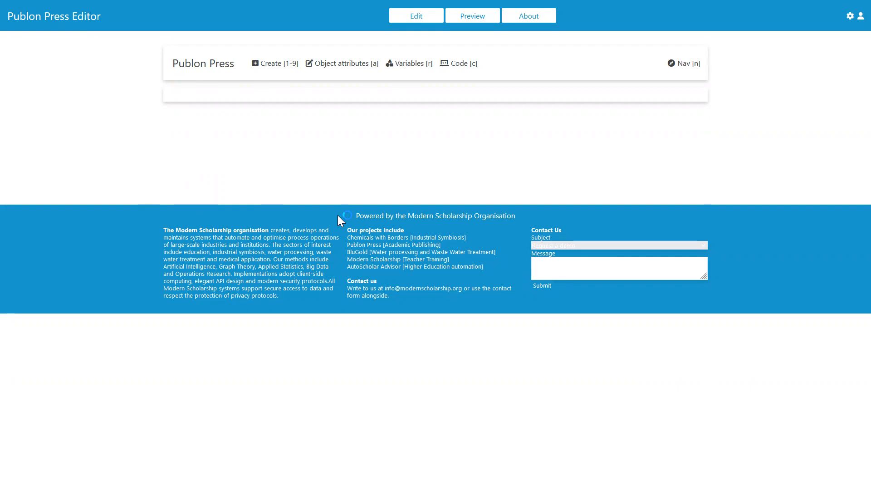
pyautogui.moveTo(543, 239)
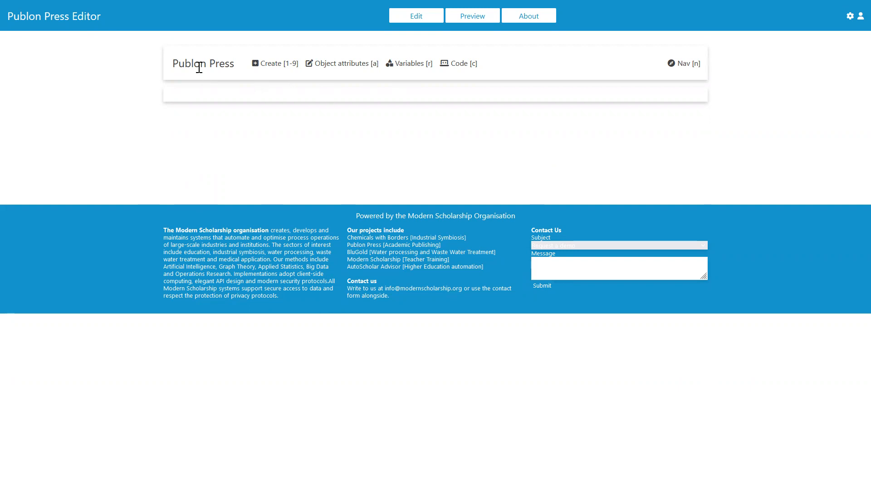
pyautogui.moveTo(253, 67)
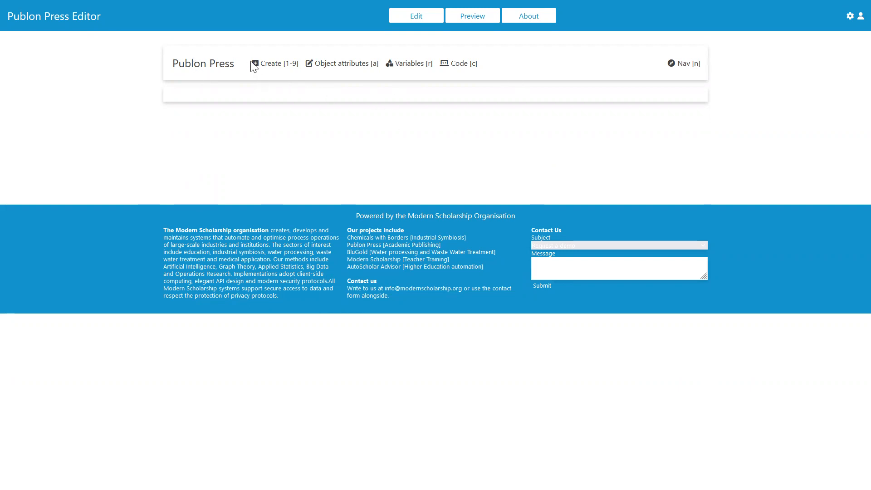
pyautogui.moveTo(407, 82)
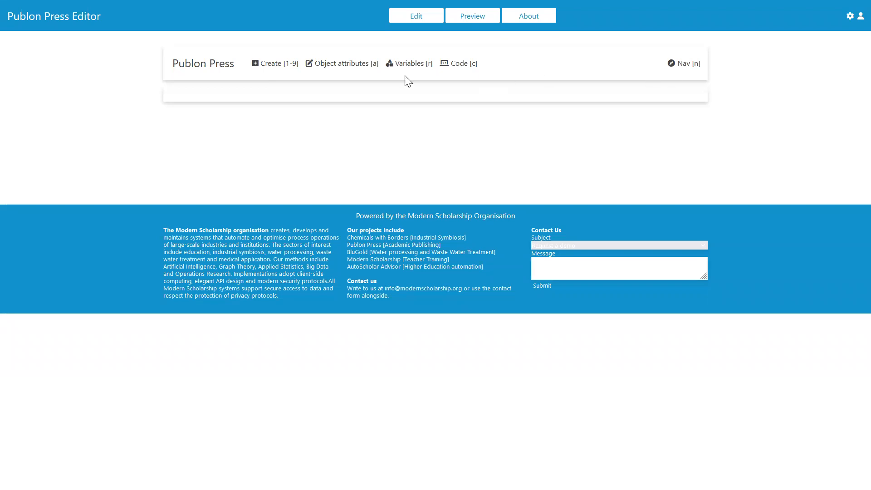
pyautogui.moveTo(285, 72)
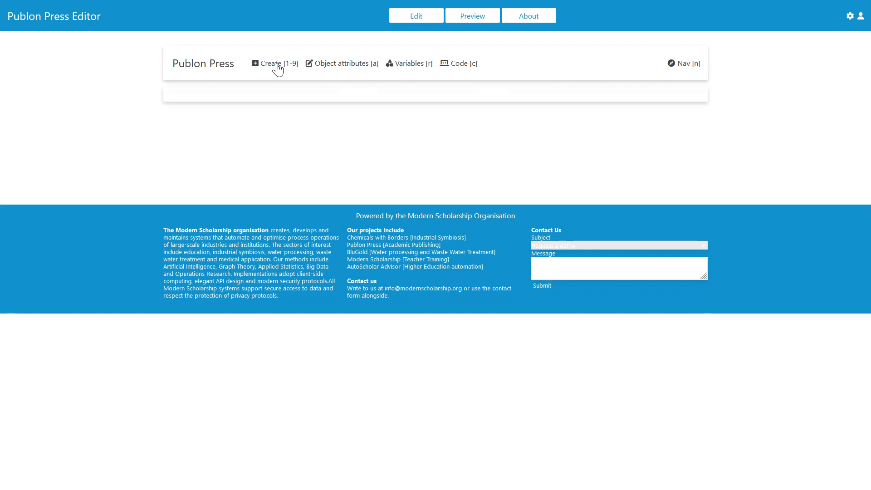
# Browse the Create element types and variable operations, then view the document's code.
pyautogui.click(270, 62)
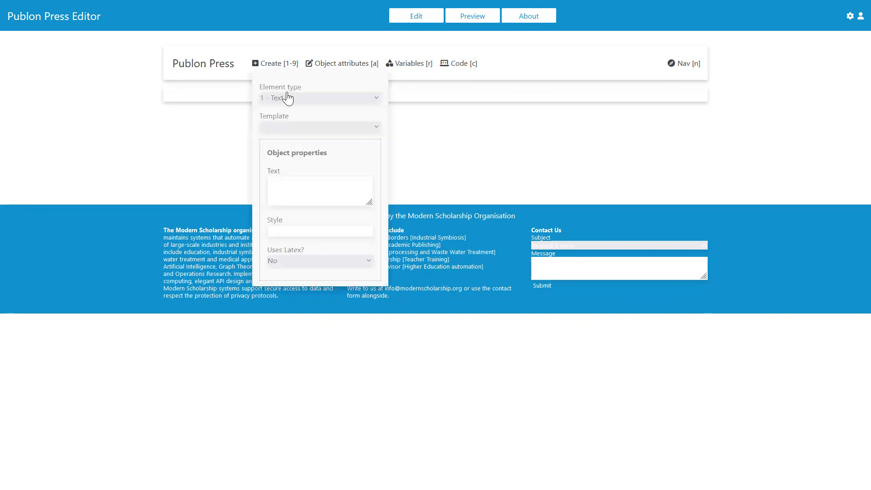
pyautogui.click(319, 97)
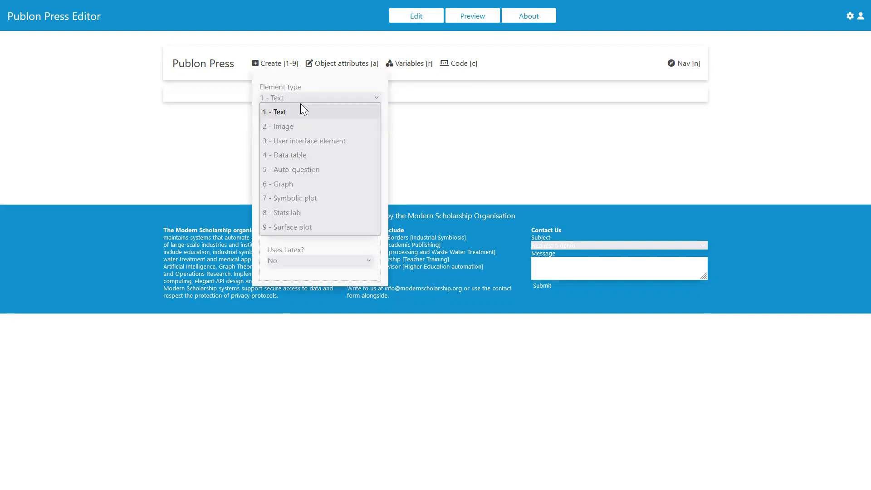
pyautogui.moveTo(314, 213)
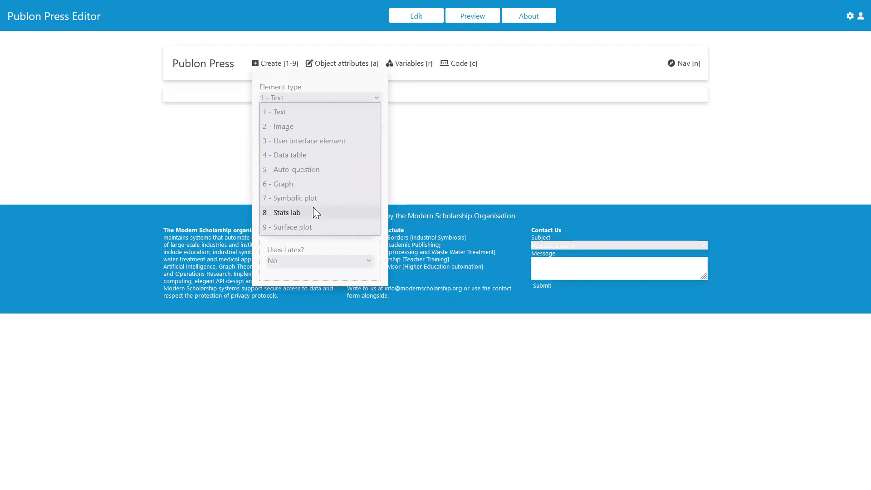
pyautogui.moveTo(335, 217)
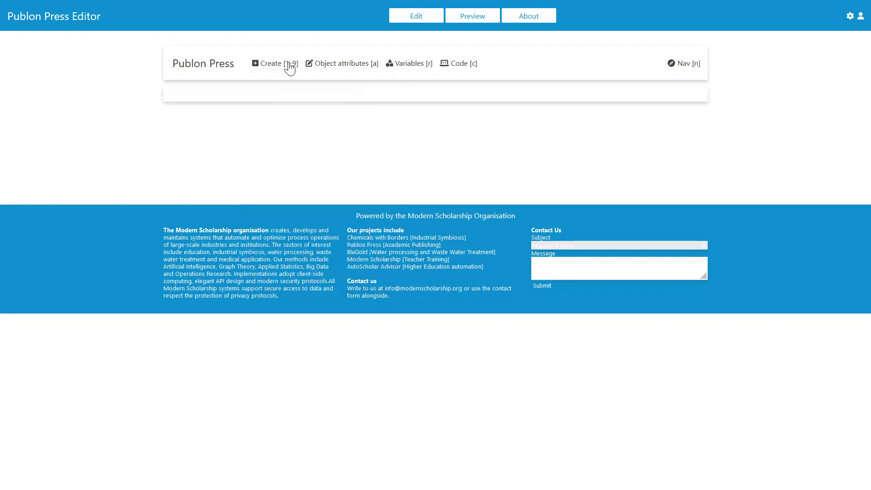
pyautogui.moveTo(340, 69)
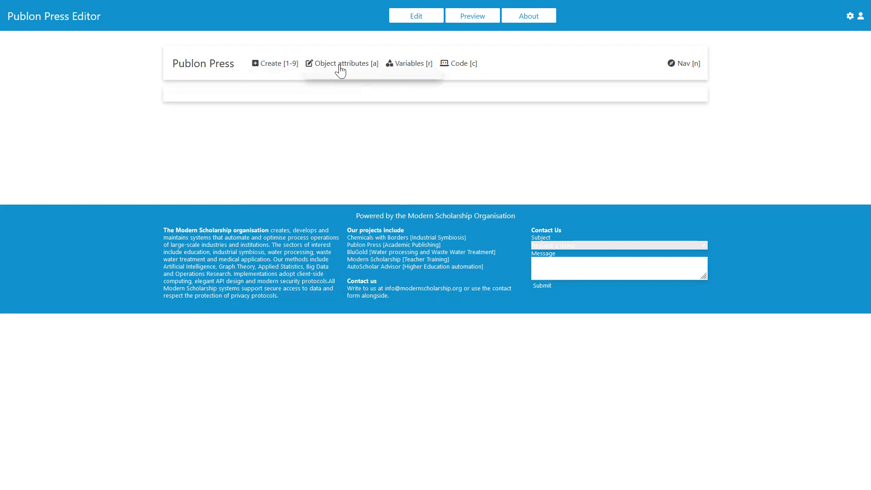
pyautogui.moveTo(294, 87)
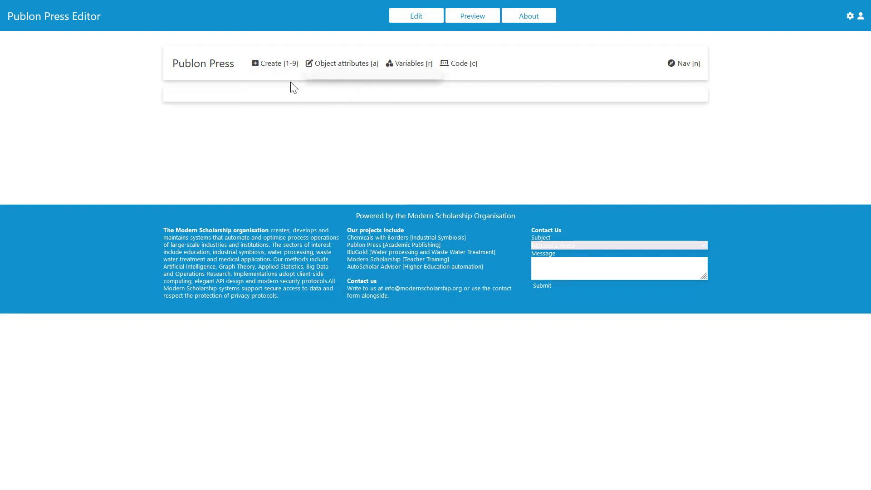
pyautogui.moveTo(723, 74)
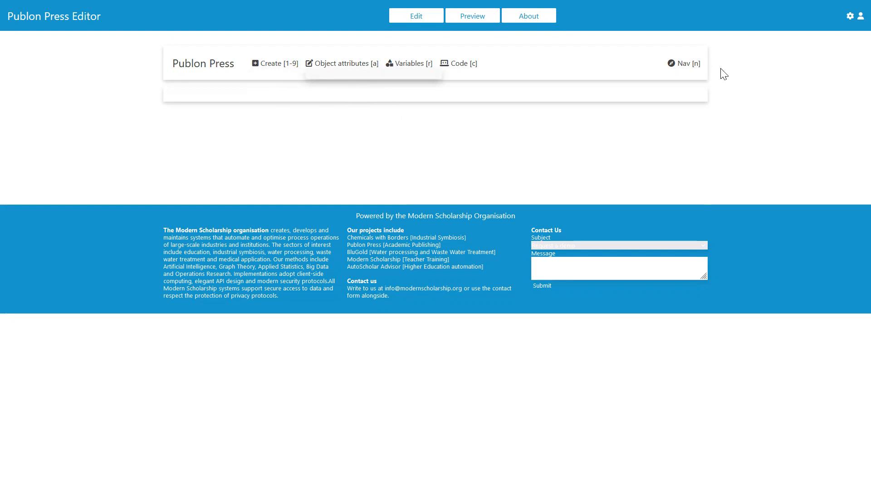
pyautogui.moveTo(366, 66)
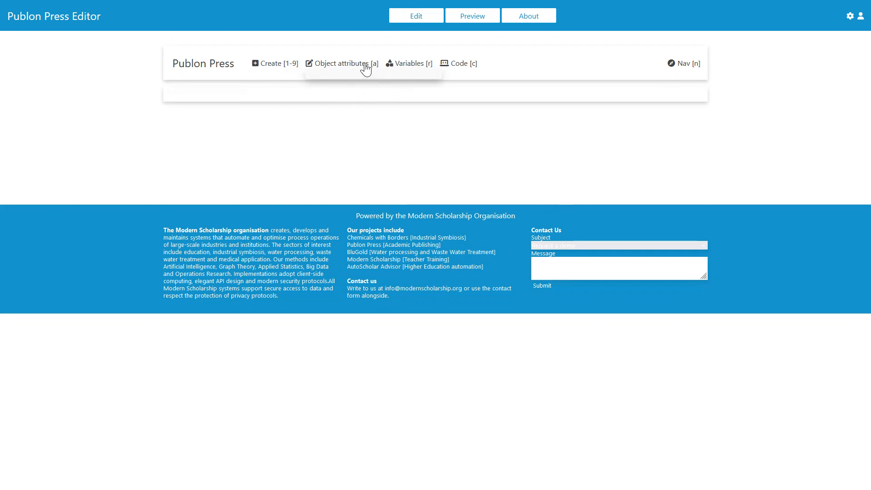
pyautogui.click(409, 63)
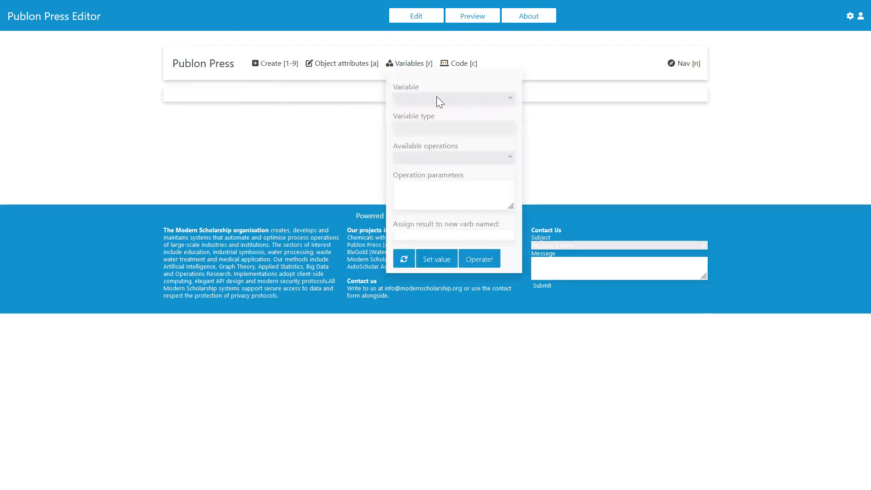
pyautogui.moveTo(492, 158)
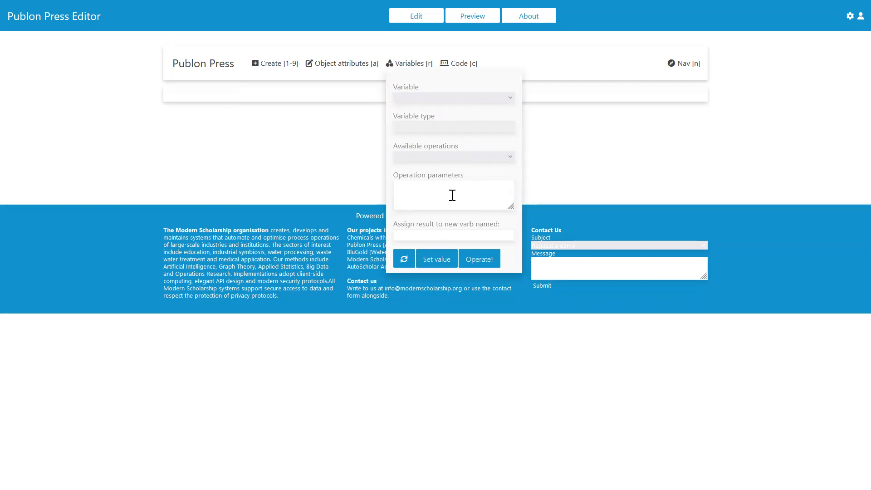
pyautogui.moveTo(463, 183)
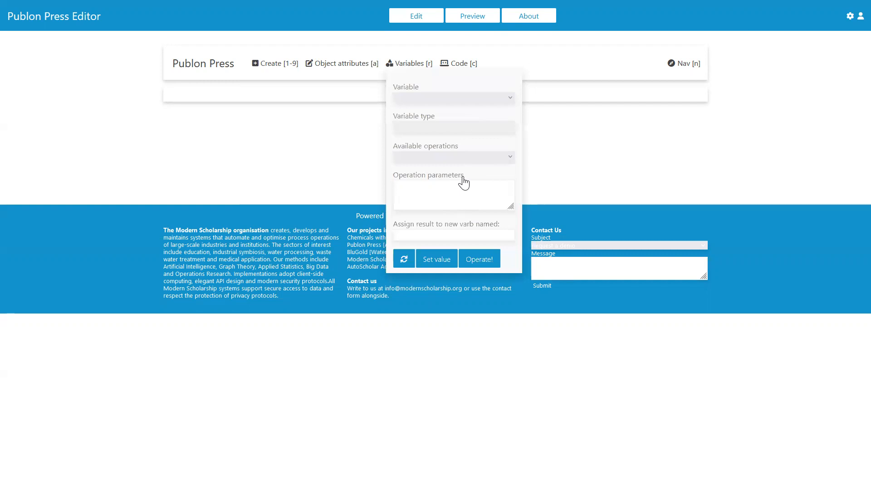
pyautogui.click(409, 64)
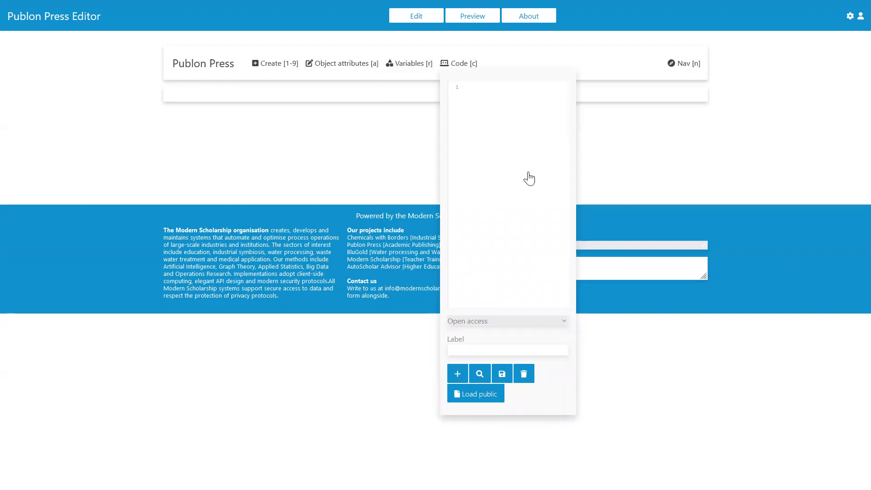
pyautogui.moveTo(529, 165)
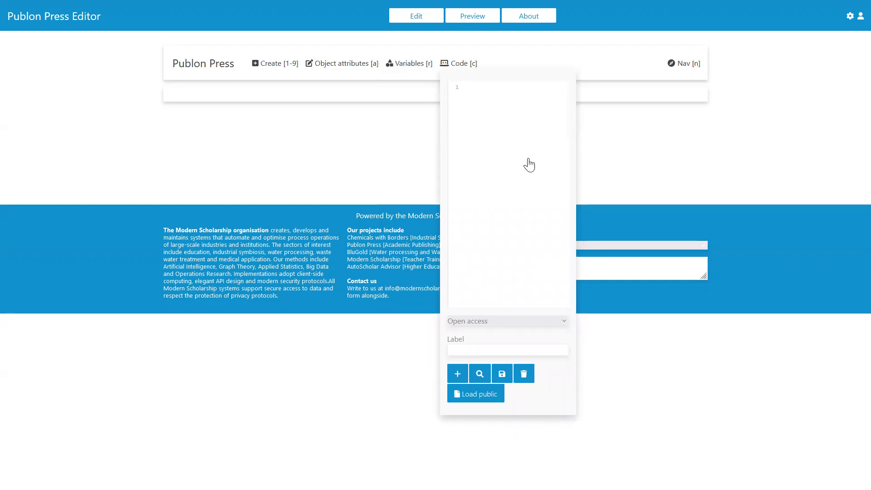
pyautogui.moveTo(534, 162)
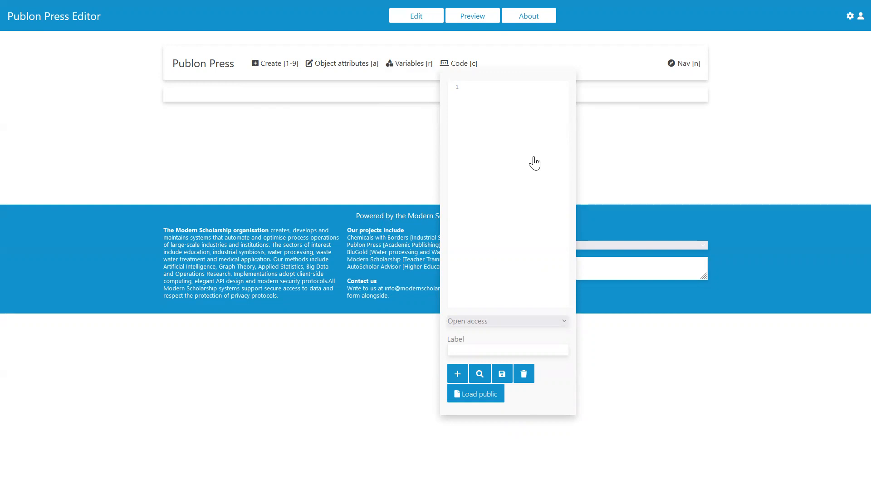
# Close the code view, open the Document explorer, and briefly reopen and close the code.
pyautogui.click(684, 62)
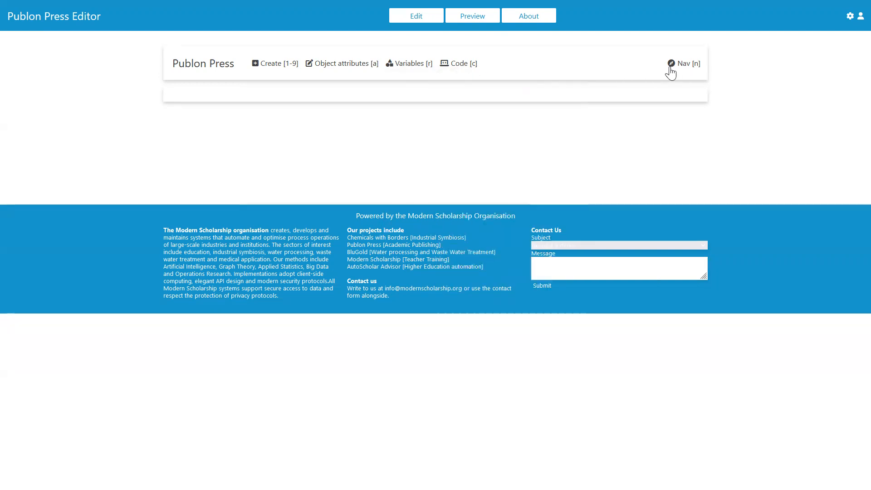
pyautogui.click(684, 63)
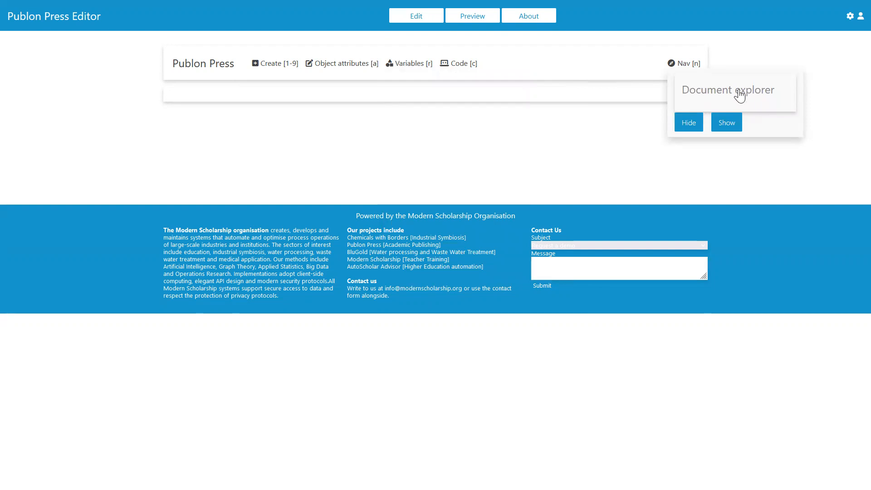
pyautogui.click(458, 63)
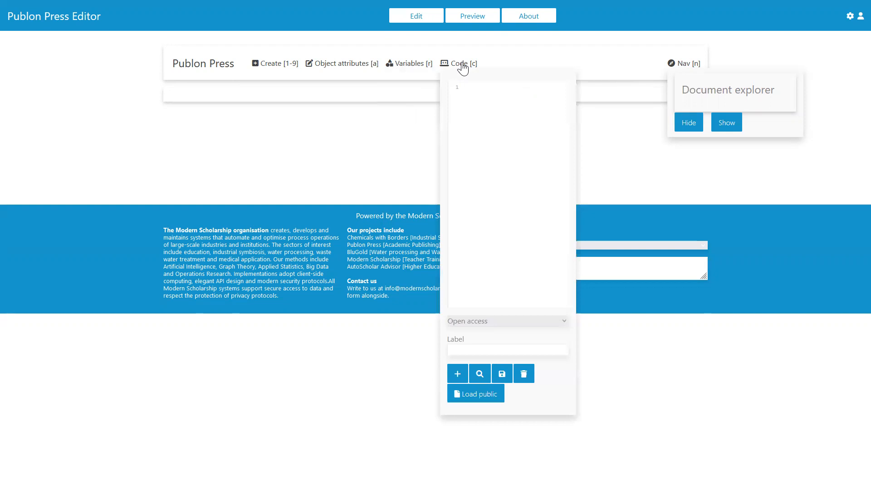
pyautogui.click(461, 63)
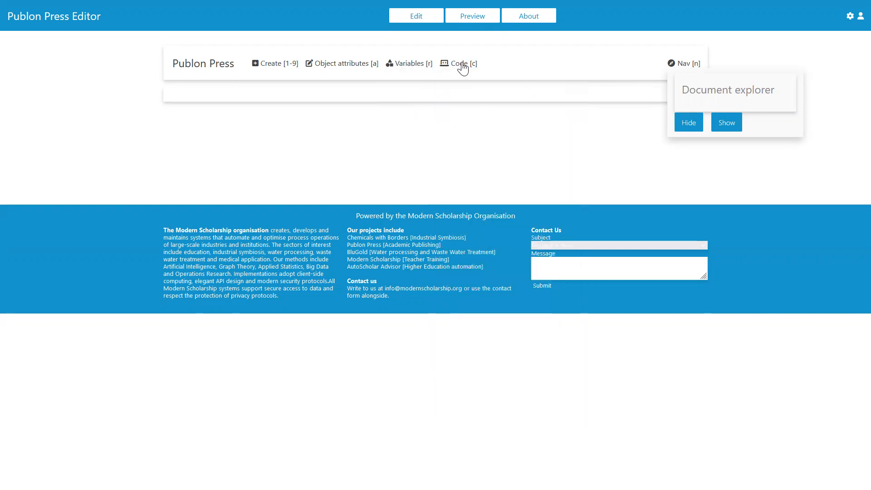
pyautogui.moveTo(464, 67)
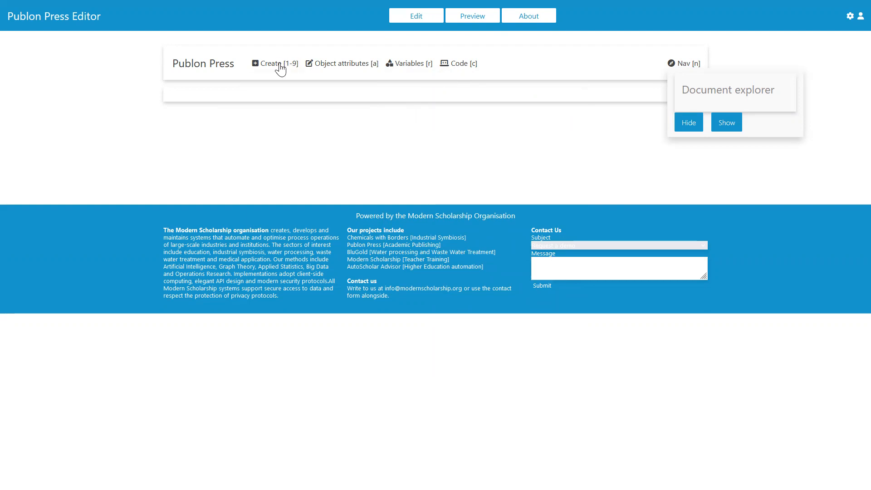
# Create a Text element whose Text property reads 'This is some text'.
pyautogui.click(274, 63)
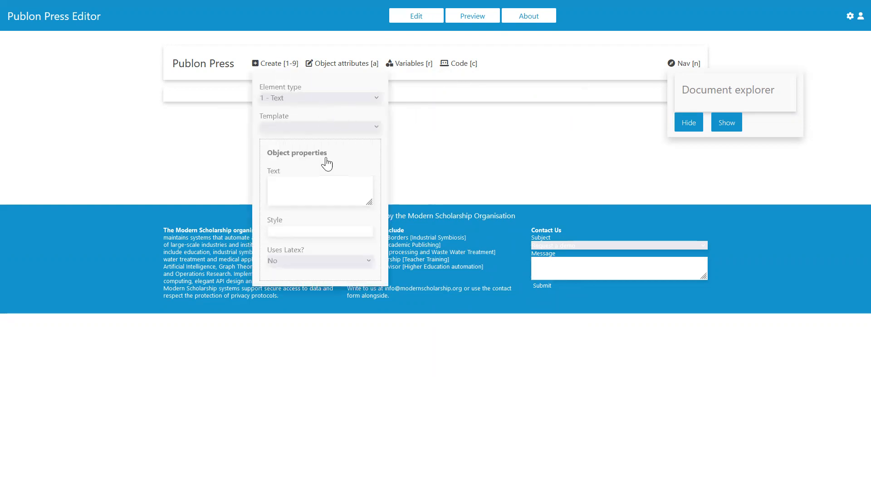
pyautogui.click(319, 191)
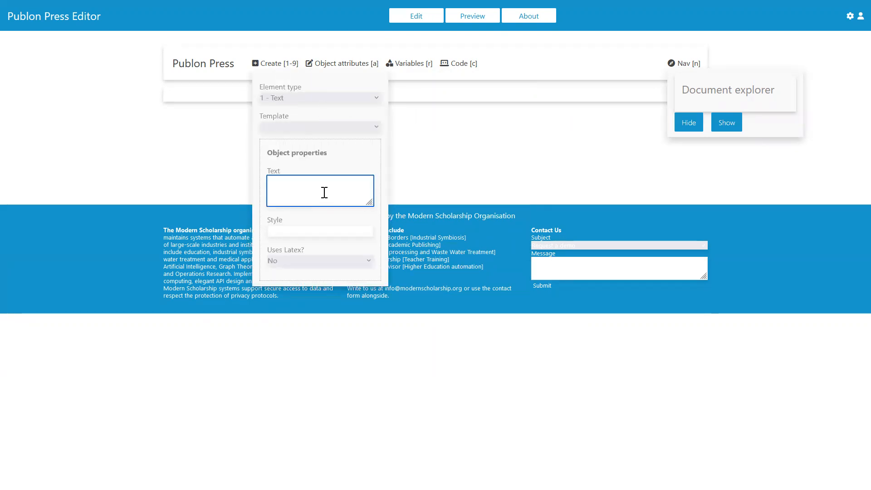
pyautogui.write('T')
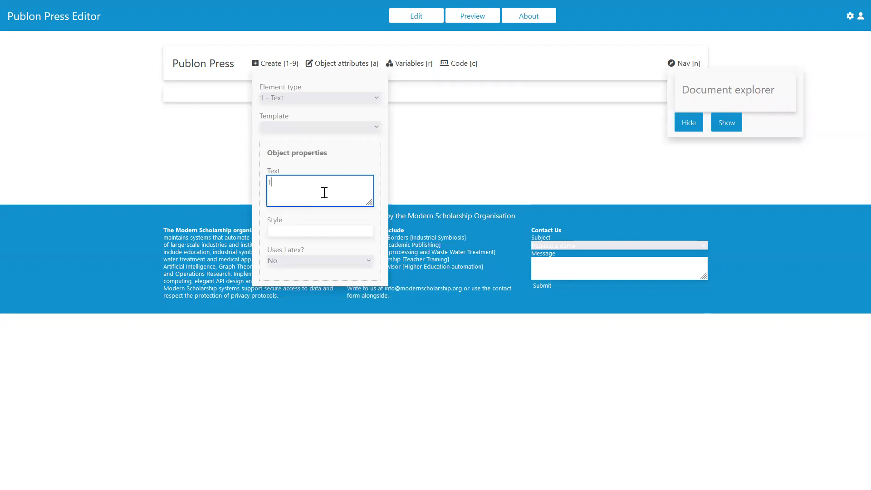
pyautogui.write('his iss')
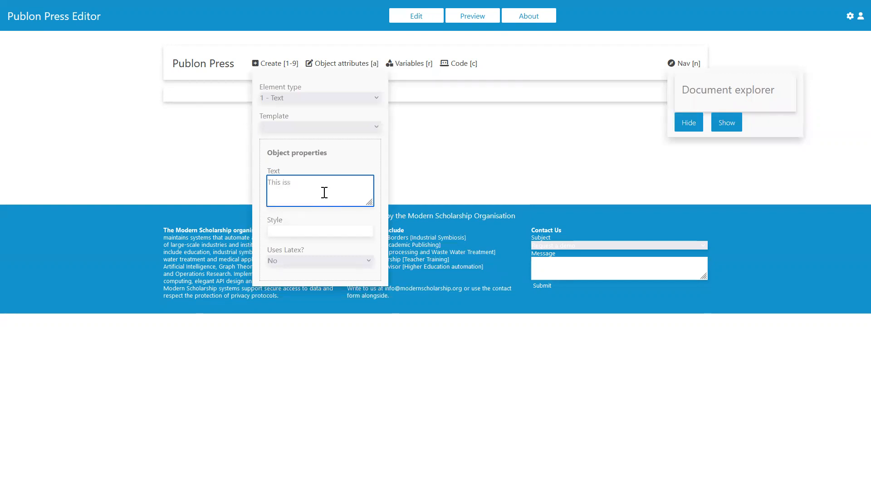
pyautogui.write('This is some text')
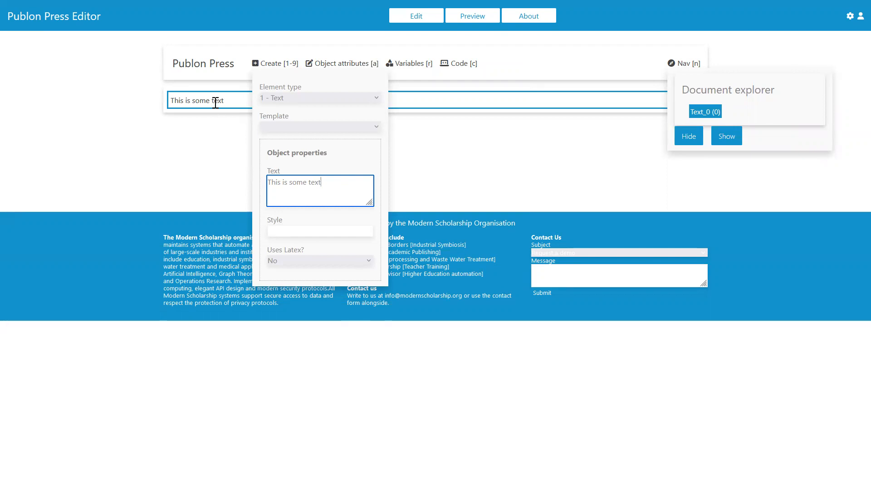
pyautogui.moveTo(337, 119)
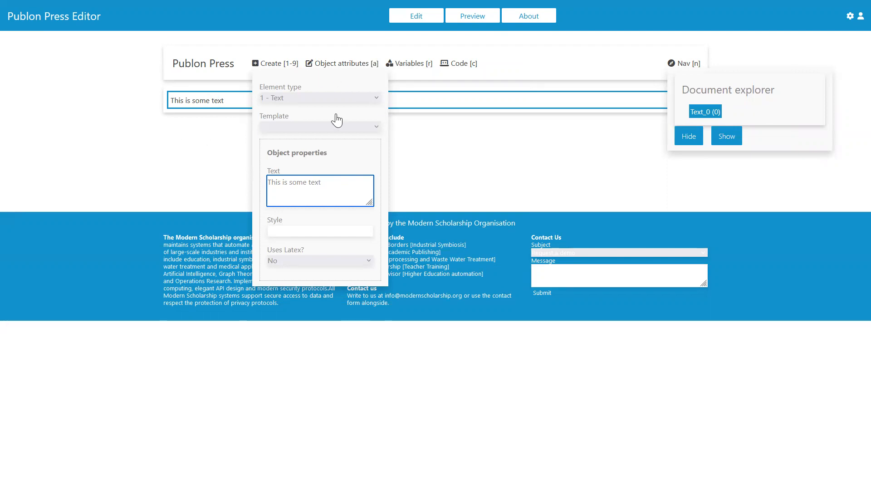
pyautogui.moveTo(710, 111)
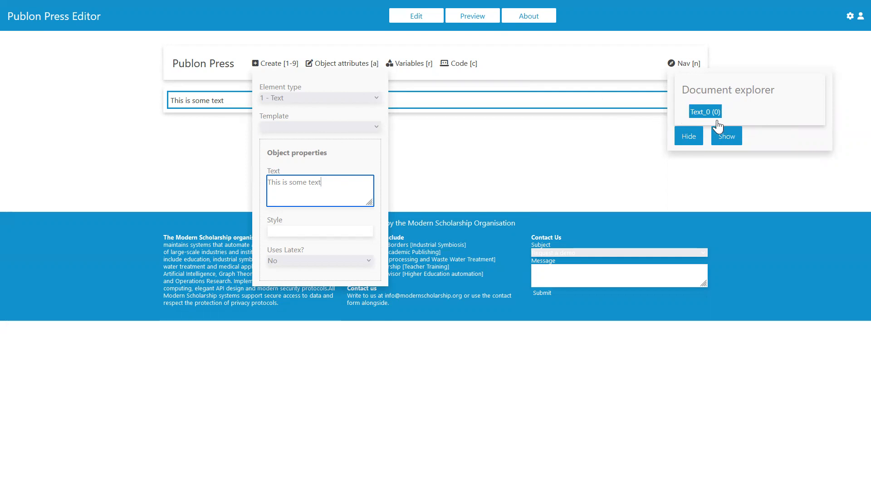
pyautogui.moveTo(704, 121)
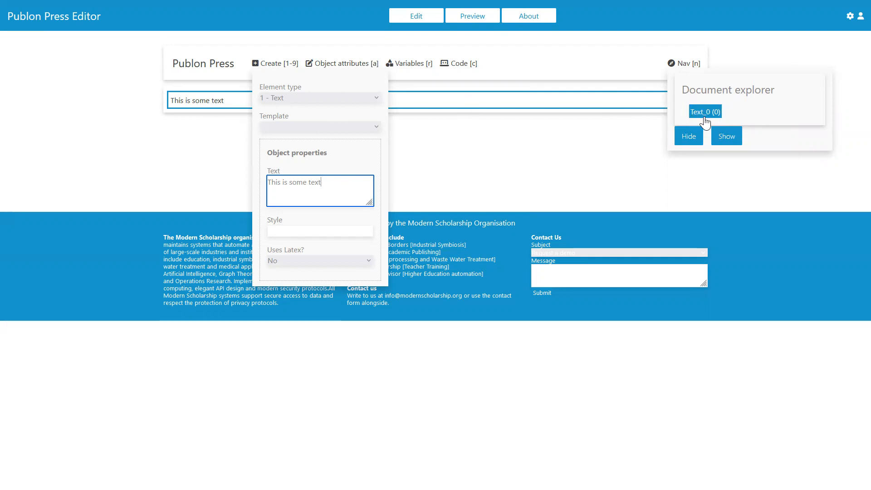
pyautogui.moveTo(465, 210)
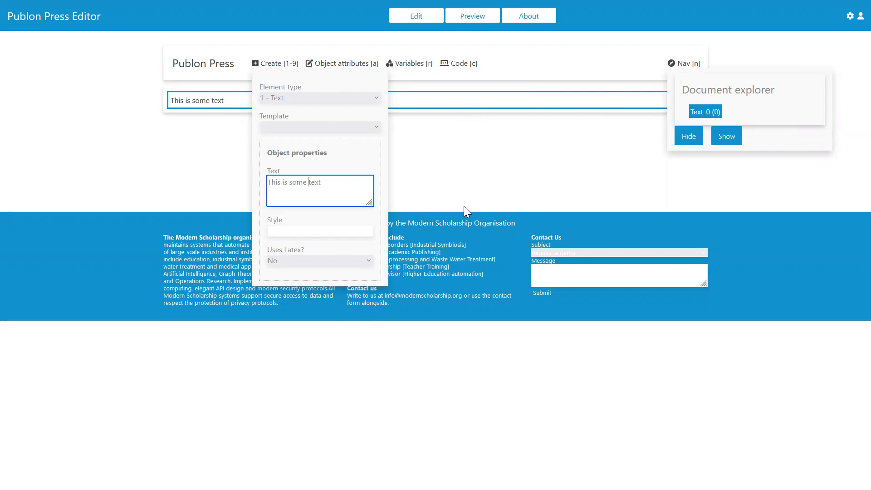
# Create Text_1 reading 'This is some more text', then select Text_0 and Text_1.
pyautogui.write('more')
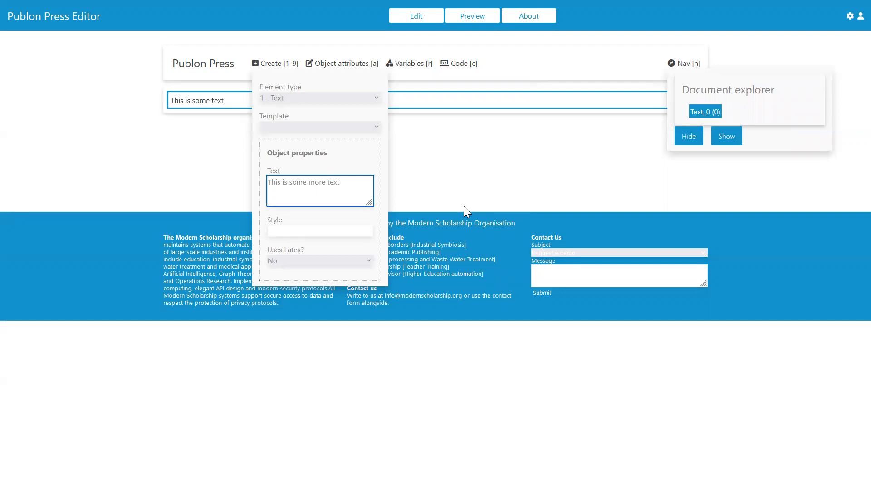
pyautogui.click(270, 62)
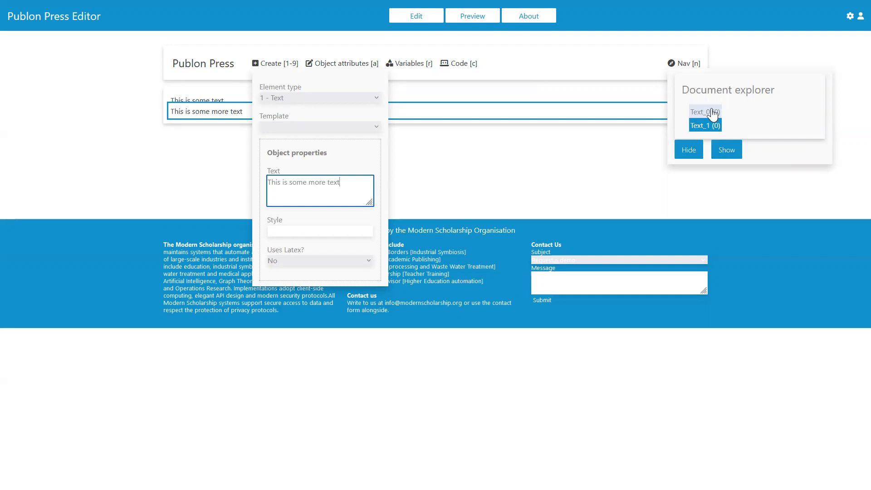
pyautogui.moveTo(712, 116)
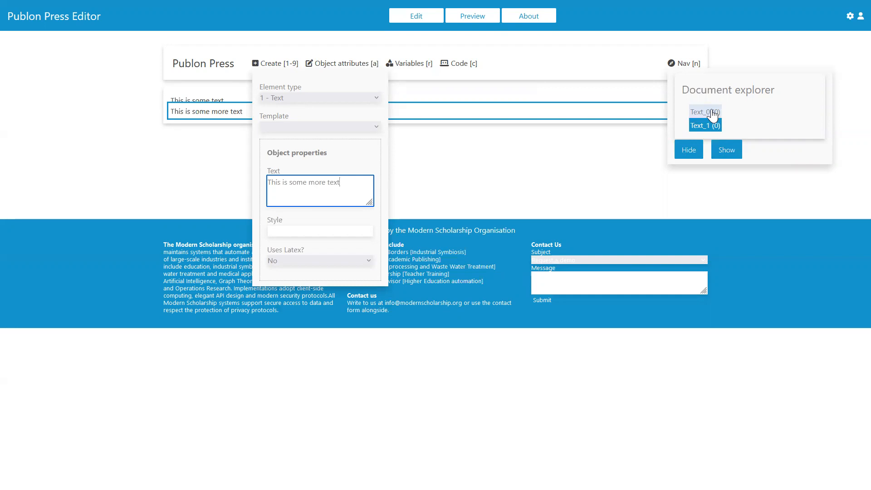
pyautogui.click(704, 111)
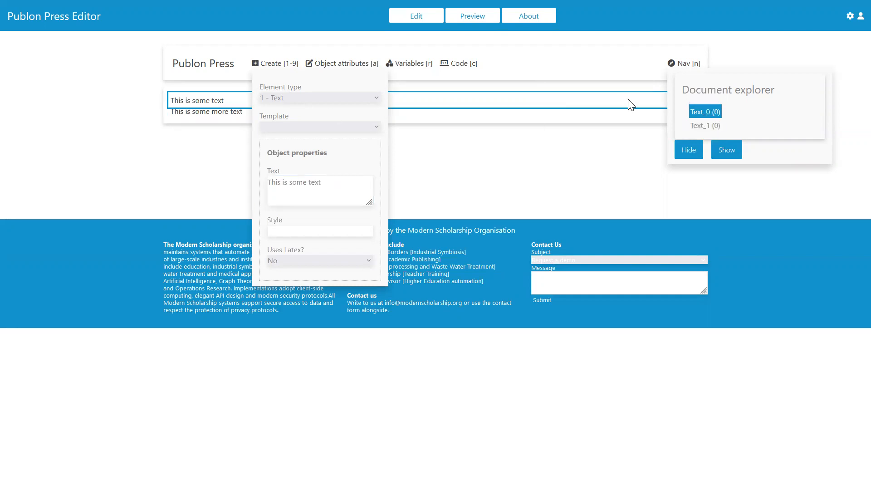
pyautogui.click(704, 112)
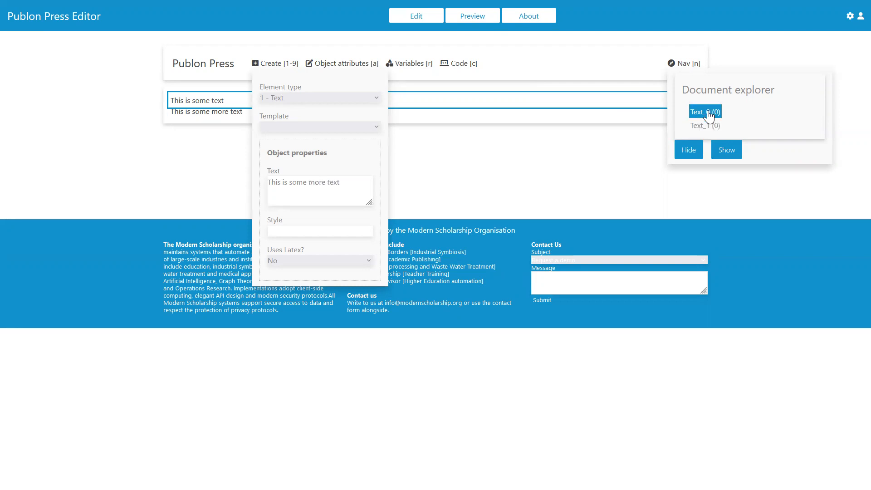
pyautogui.click(705, 126)
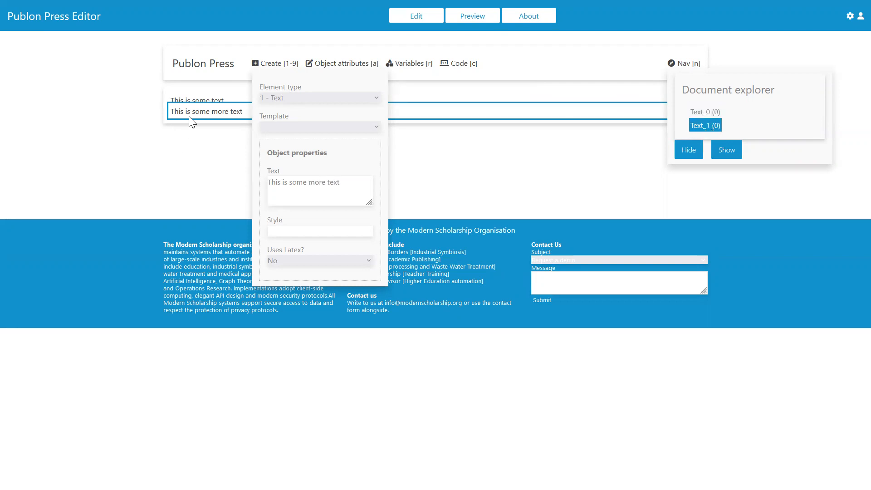
pyautogui.moveTo(198, 131)
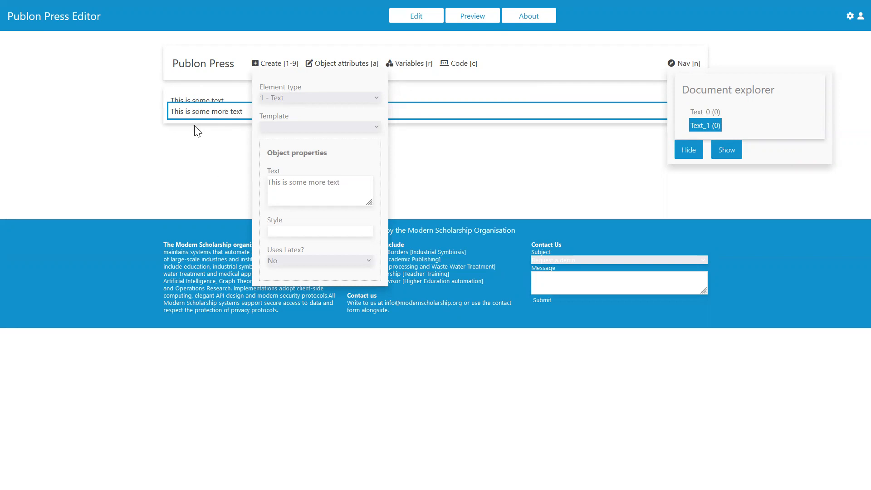
# Create Text_2 repeating 'This is some more text' and select its undefined group.
pyautogui.click(320, 190)
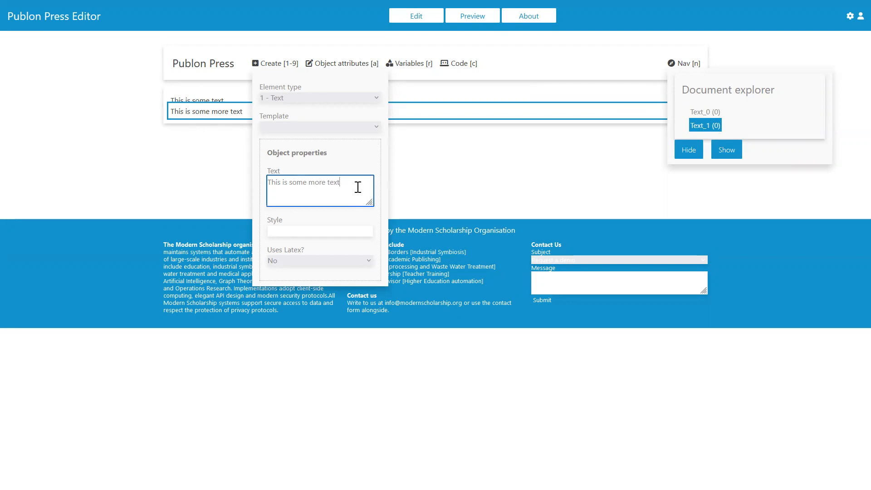
pyautogui.moveTo(541, 114)
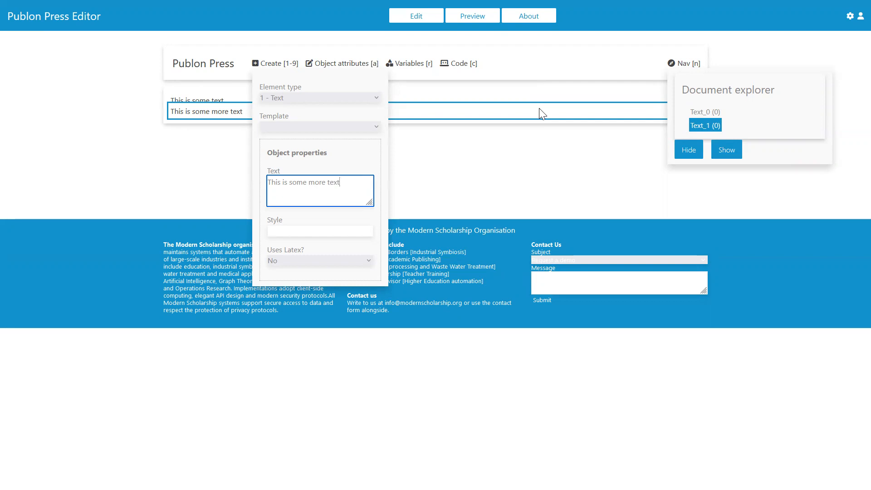
pyautogui.click(274, 63)
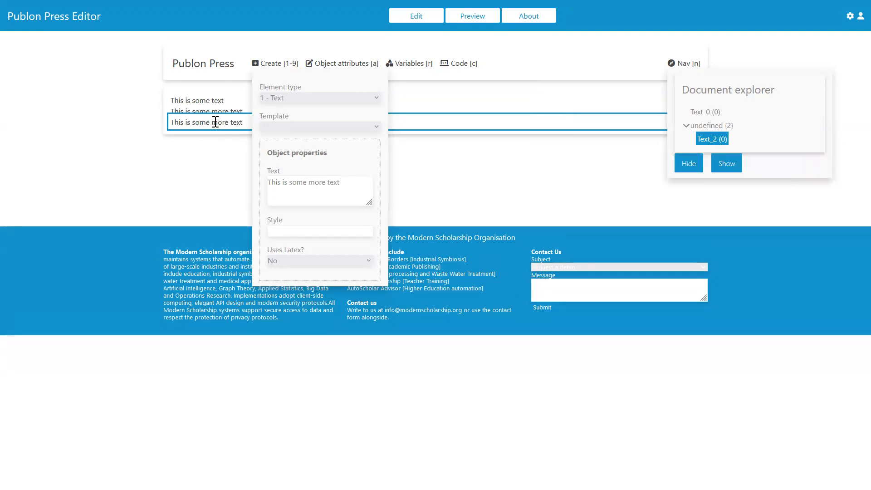
pyautogui.moveTo(723, 144)
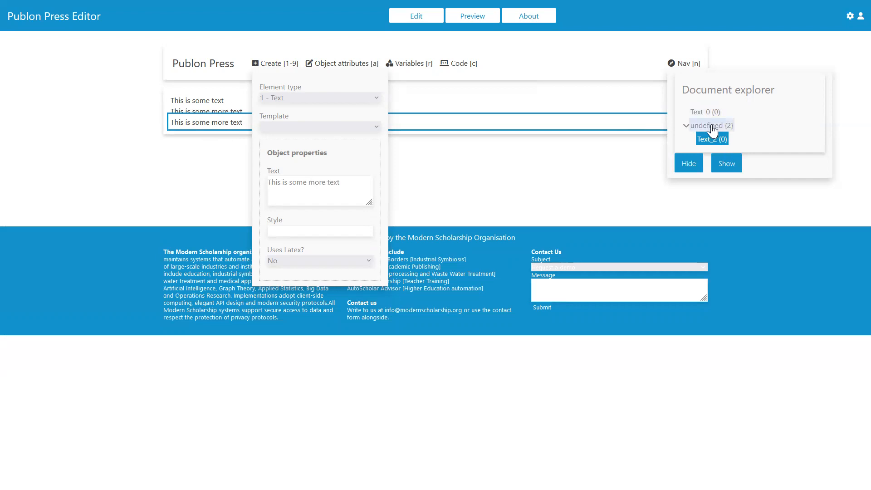
pyautogui.click(709, 125)
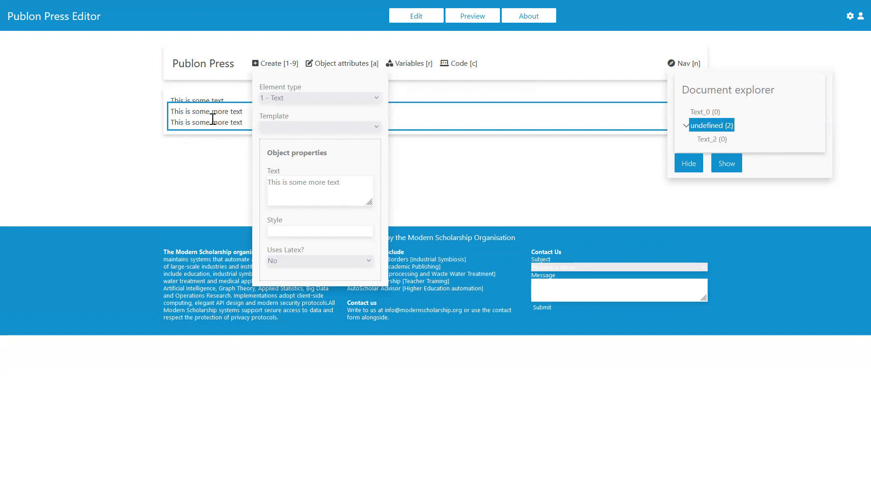
pyautogui.moveTo(662, 126)
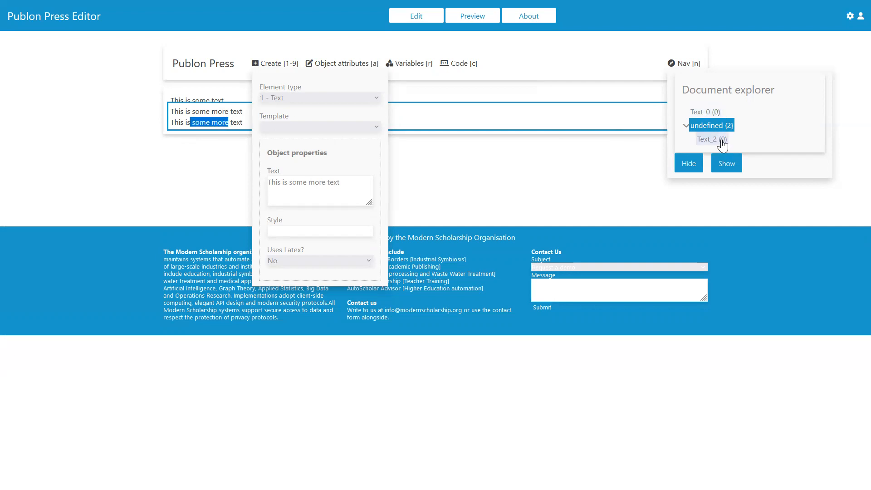
# Hide Text_2, select the nested undefined groups, and close the Document explorer.
pyautogui.click(710, 139)
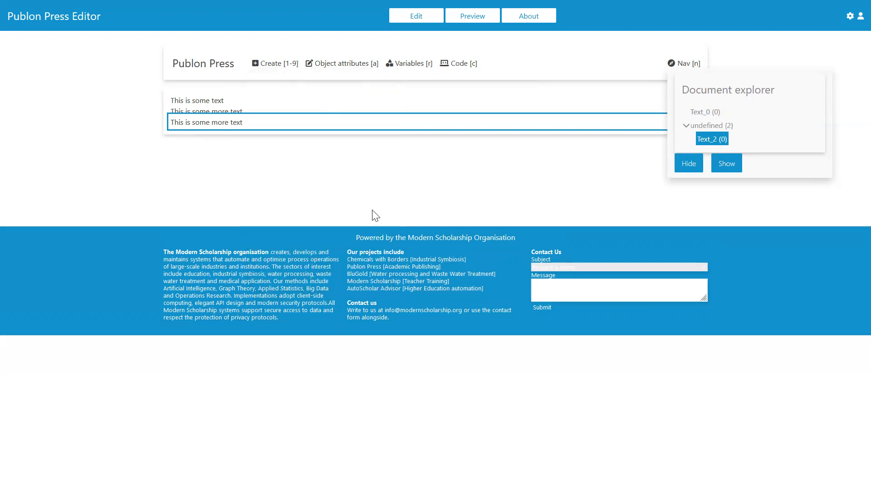
pyautogui.moveTo(725, 158)
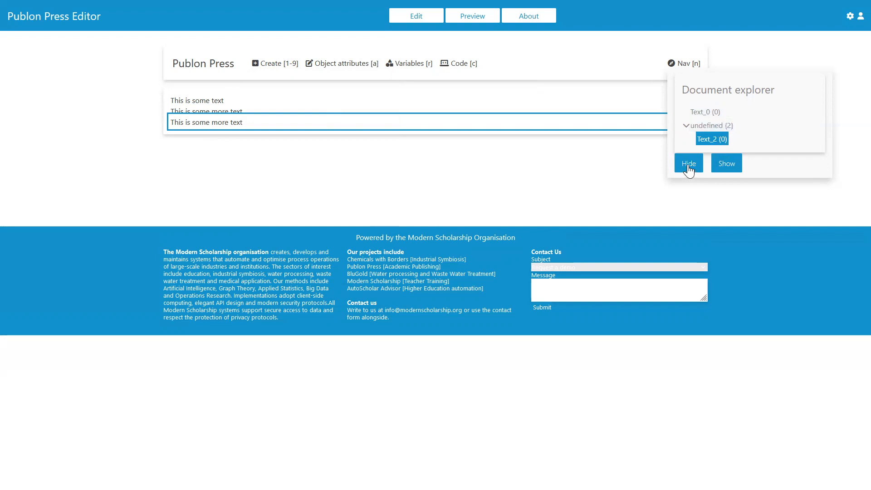
pyautogui.click(688, 163)
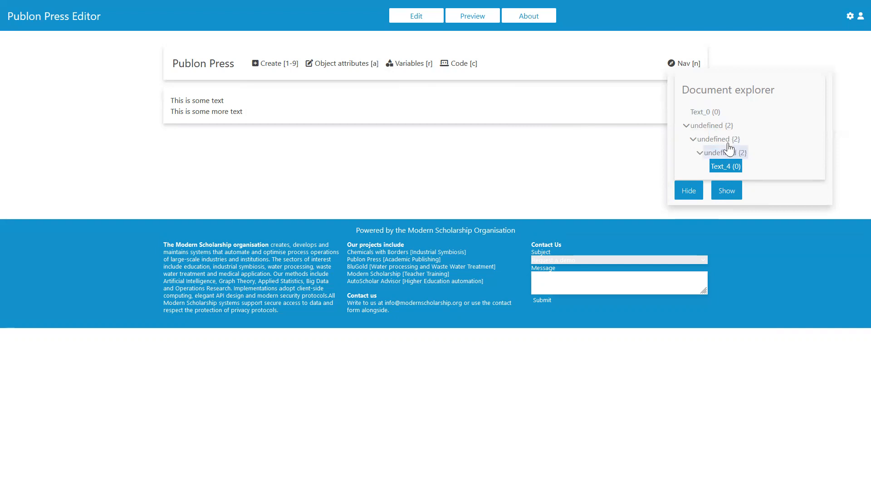
pyautogui.click(716, 139)
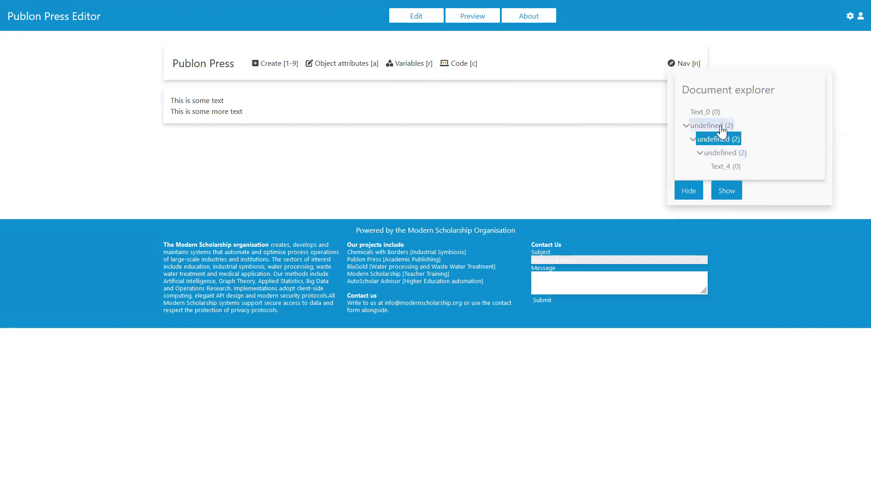
pyautogui.click(708, 125)
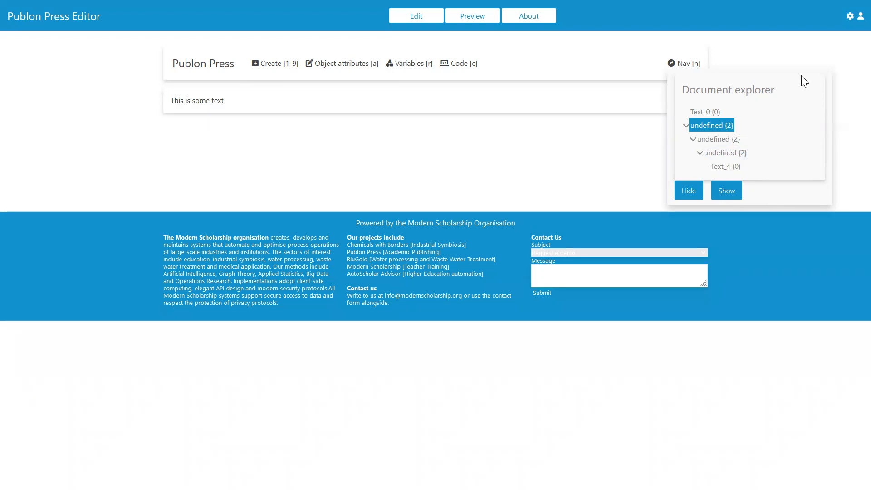
pyautogui.click(684, 62)
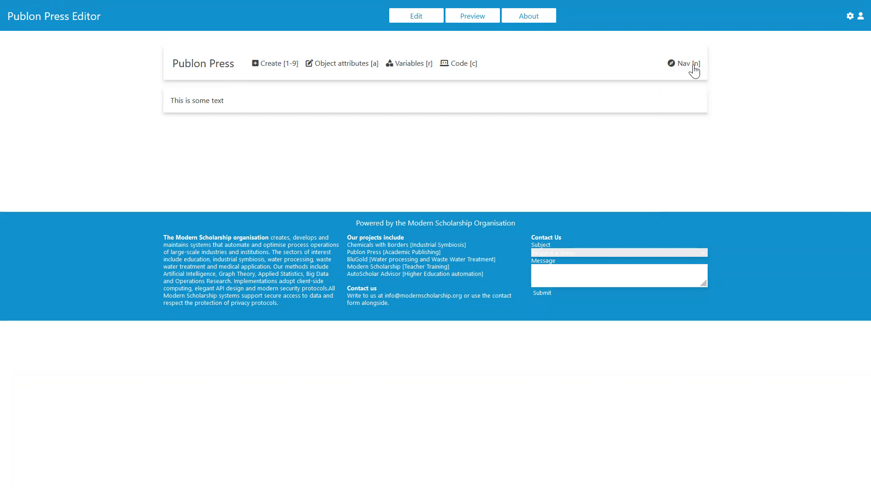
pyautogui.moveTo(293, 75)
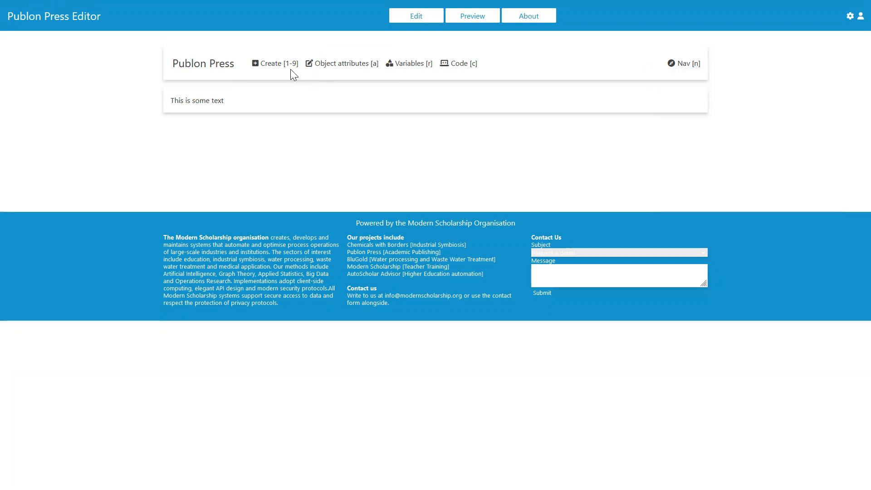
pyautogui.moveTo(522, 81)
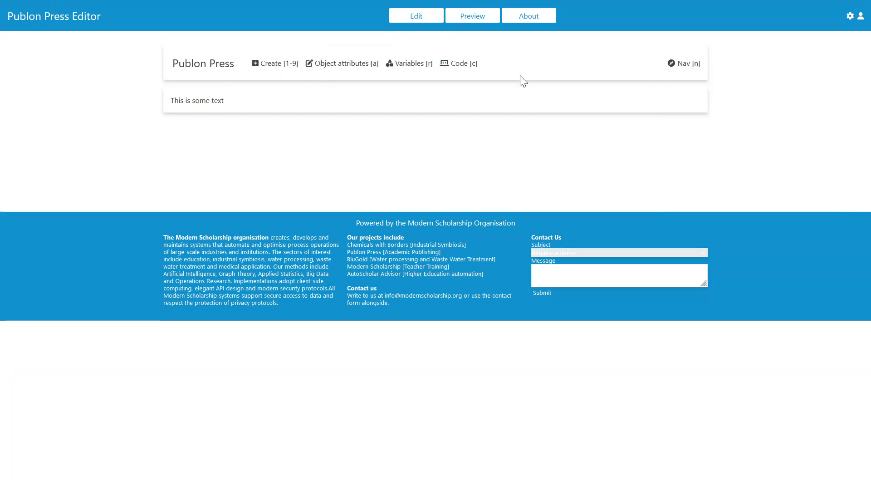
pyautogui.moveTo(296, 152)
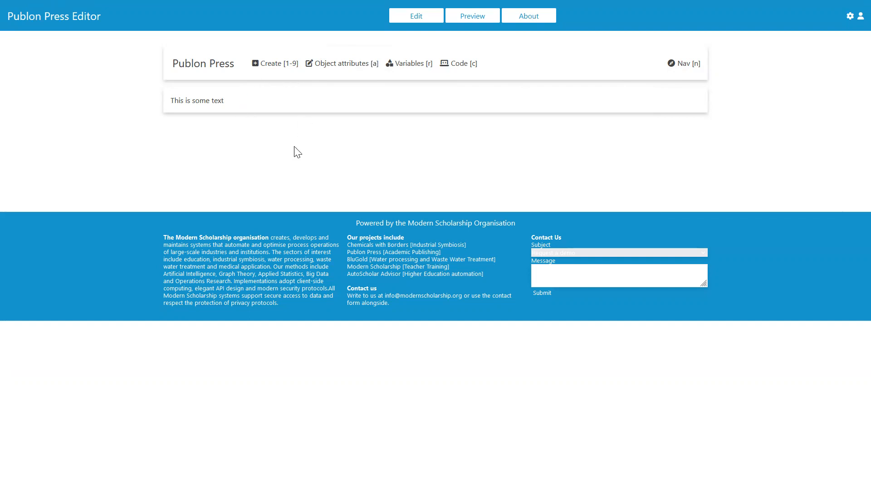
pyautogui.moveTo(315, 88)
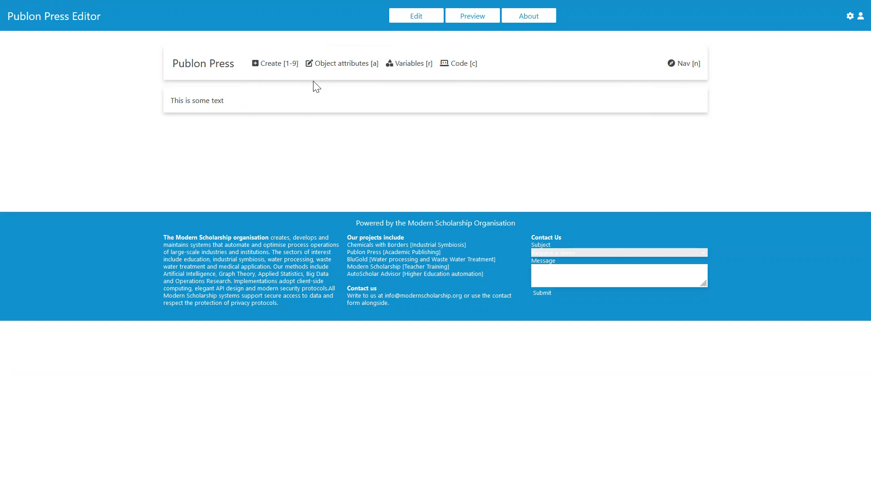
pyautogui.moveTo(327, 76)
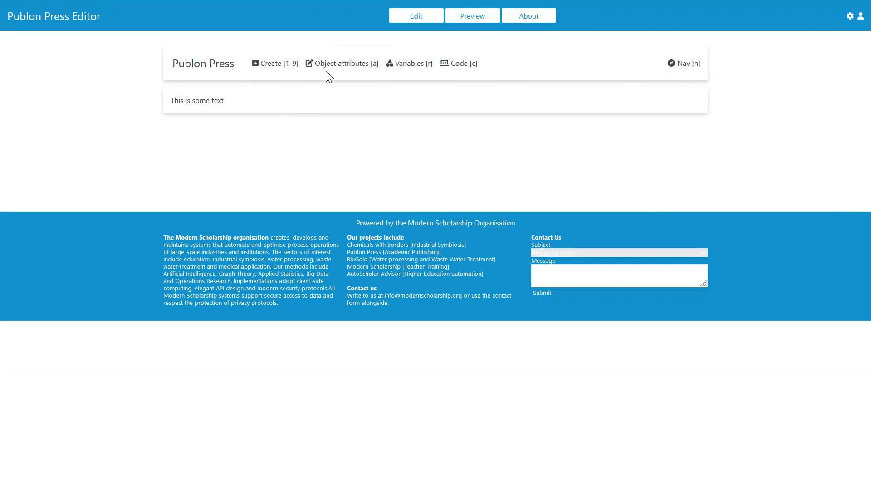
pyautogui.moveTo(461, 72)
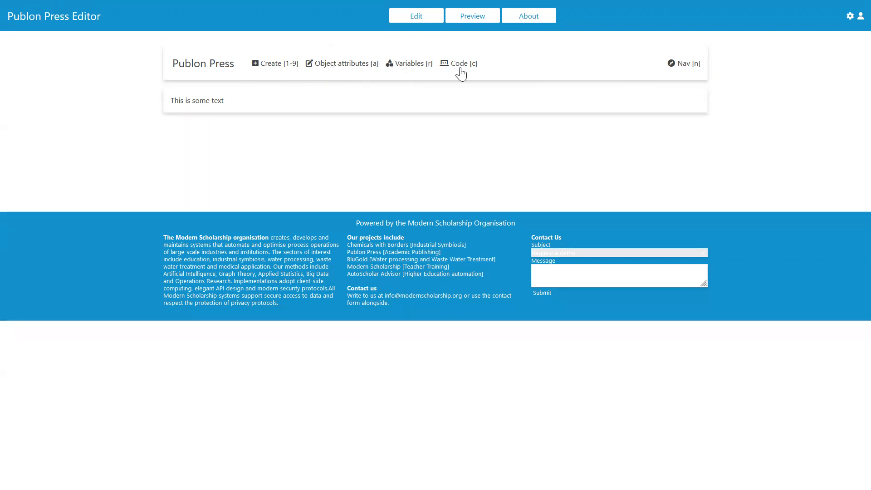
pyautogui.moveTo(286, 74)
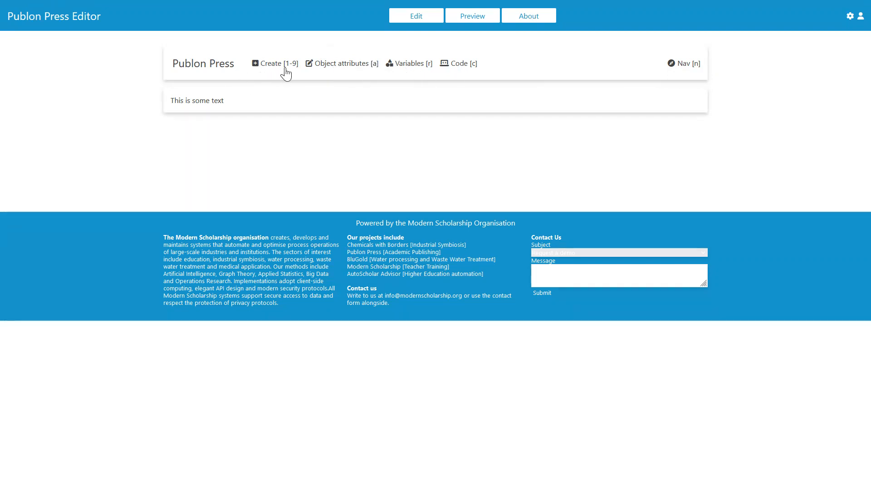
pyautogui.moveTo(418, 72)
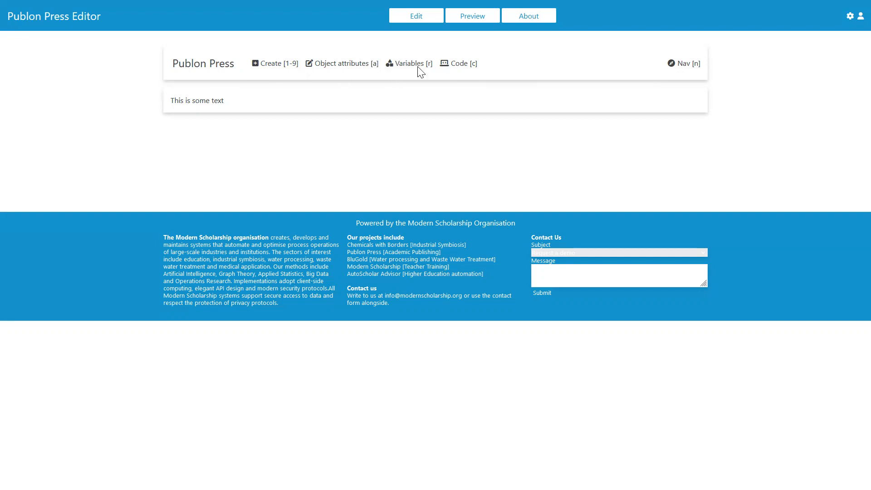
pyautogui.moveTo(292, 78)
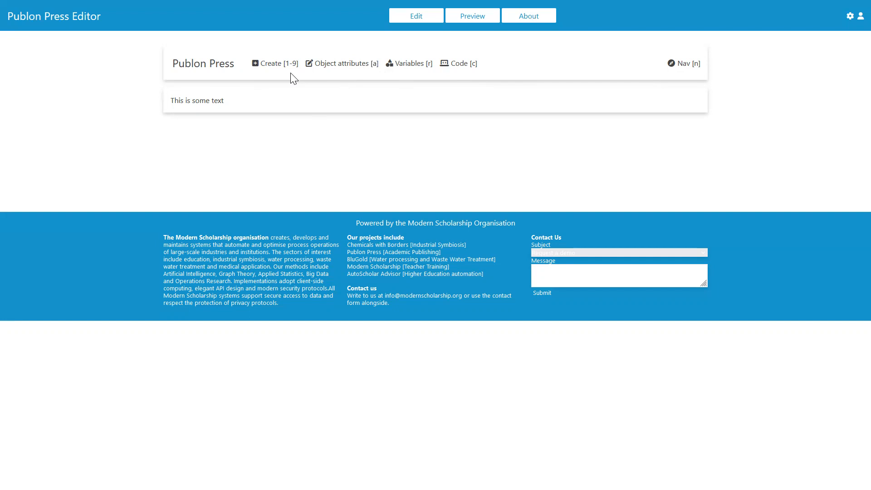
pyautogui.moveTo(277, 82)
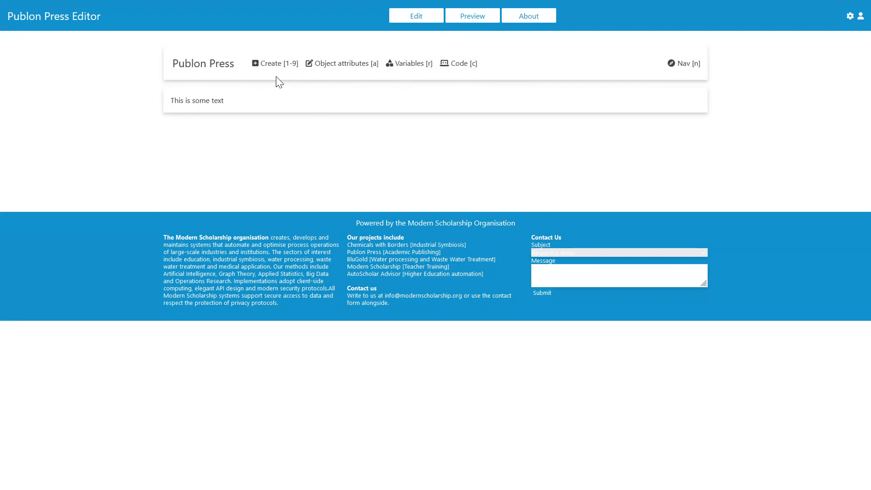
# In Create, cycle the element type through Image and Data table to Auto-question.
pyautogui.click(274, 63)
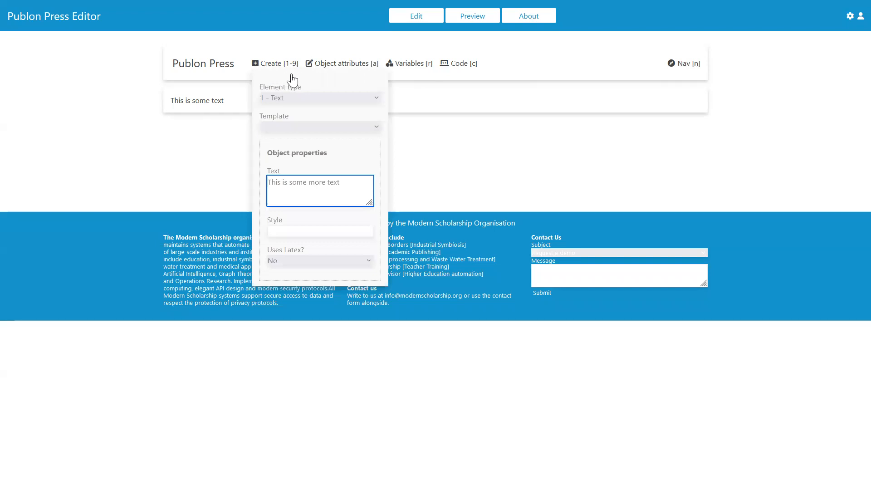
pyautogui.moveTo(304, 82)
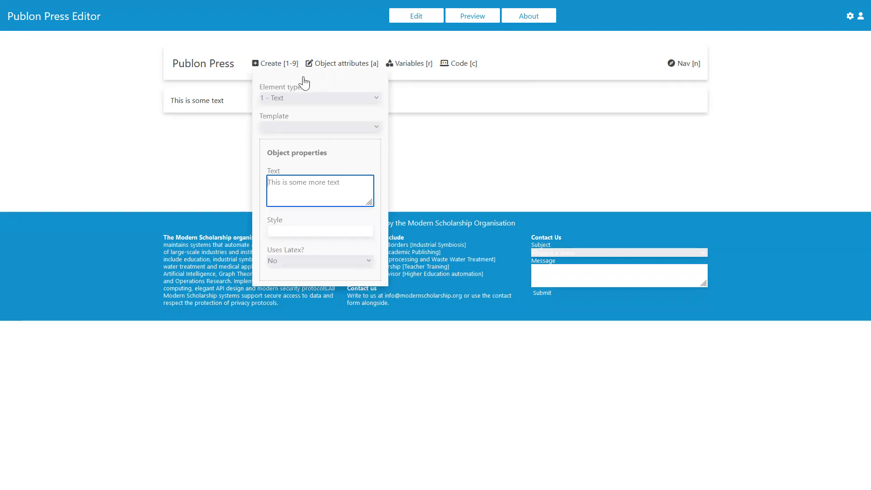
pyautogui.moveTo(265, 93)
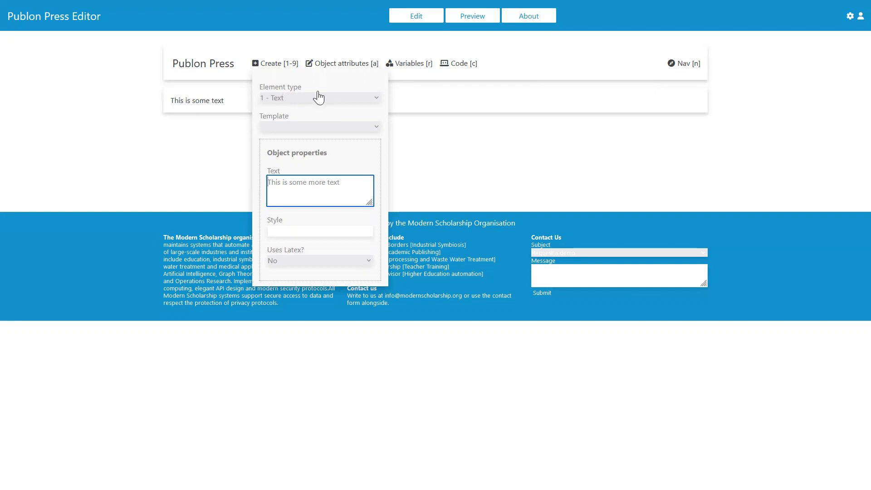
pyautogui.click(320, 98)
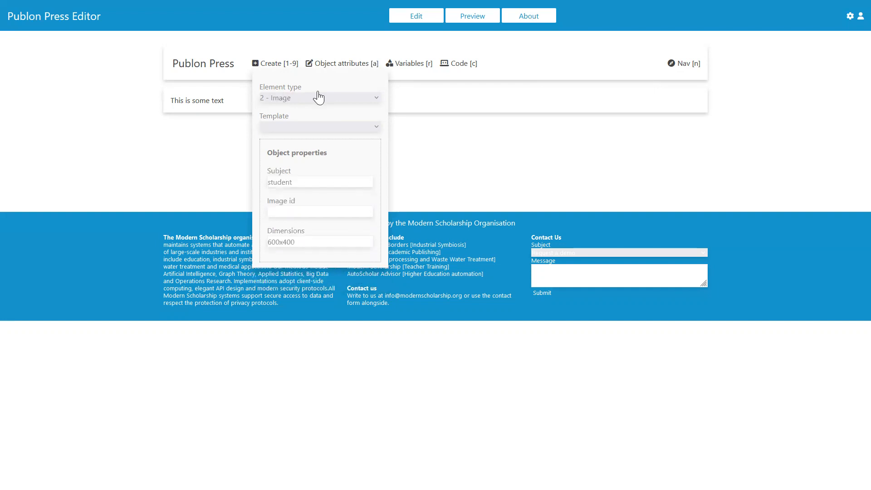
pyautogui.click(319, 98)
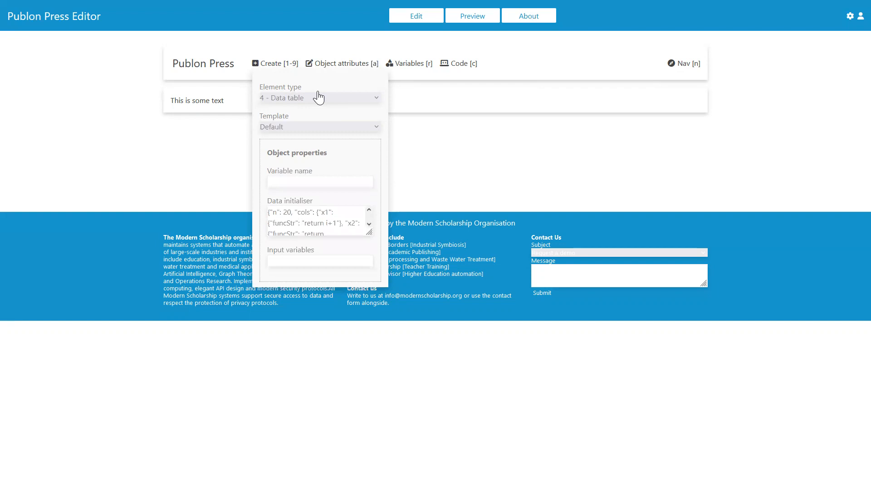
pyautogui.click(319, 97)
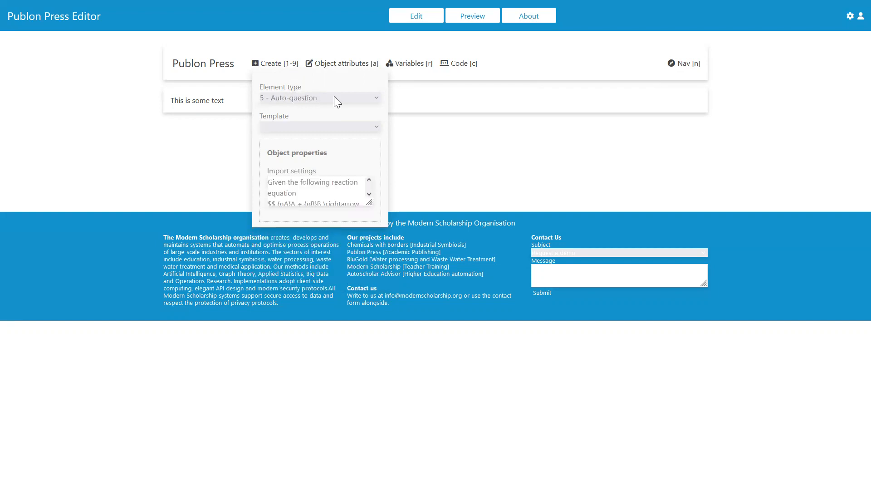
pyautogui.moveTo(342, 126)
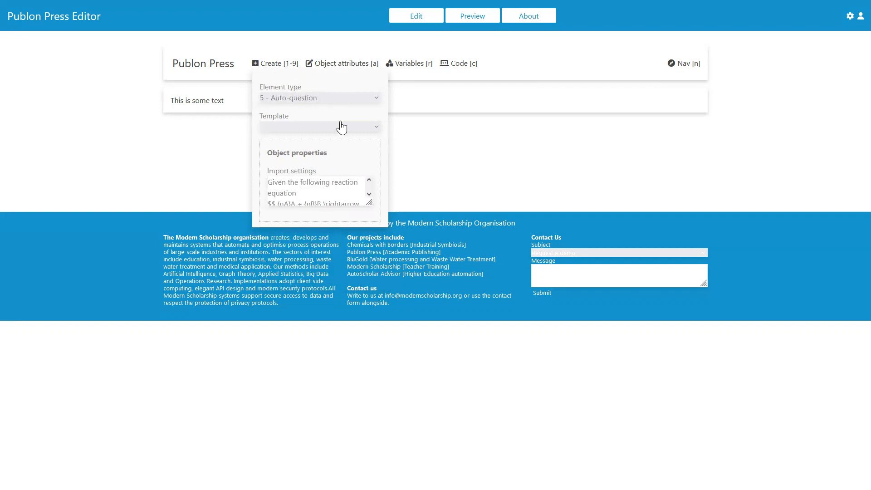
pyautogui.moveTo(477, 68)
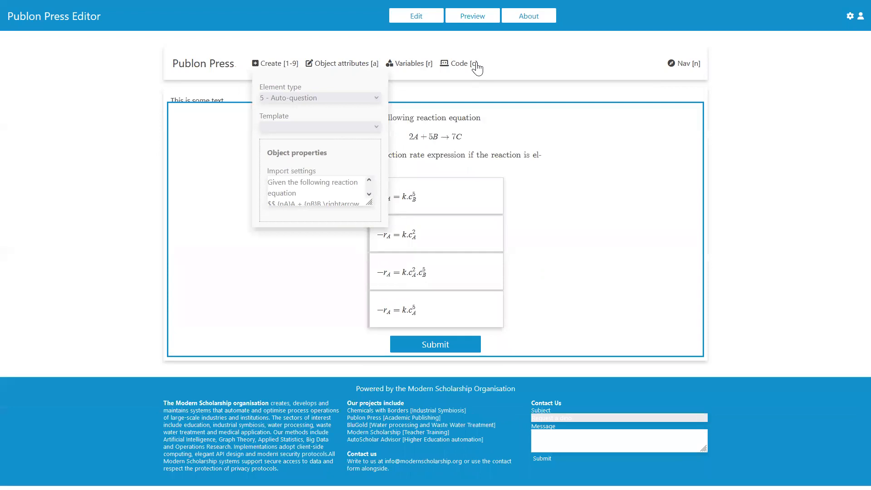
pyautogui.moveTo(539, 198)
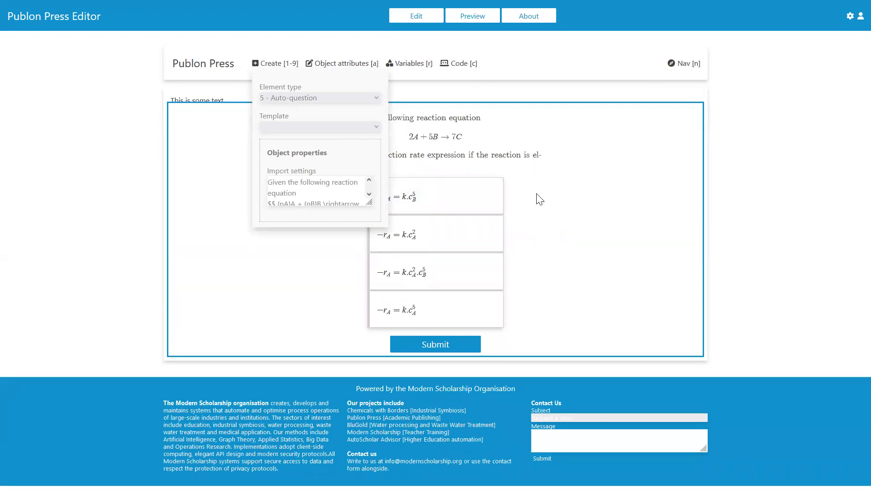
pyautogui.moveTo(428, 97)
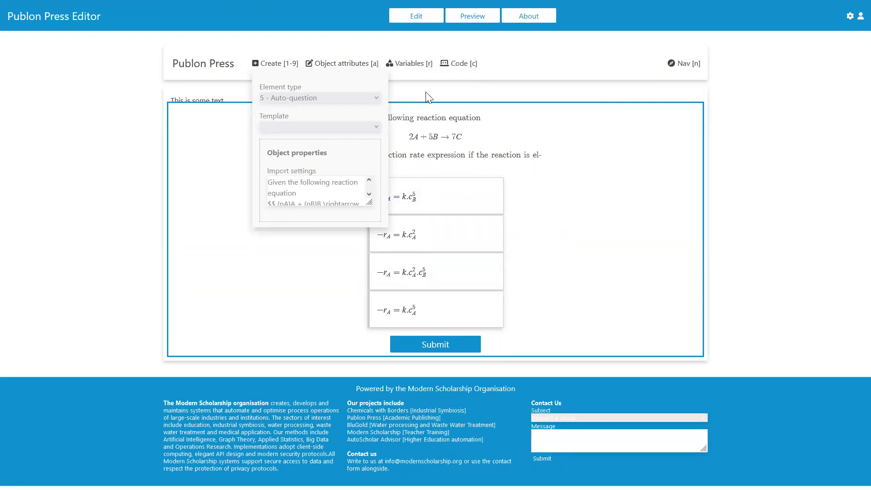
pyautogui.moveTo(308, 60)
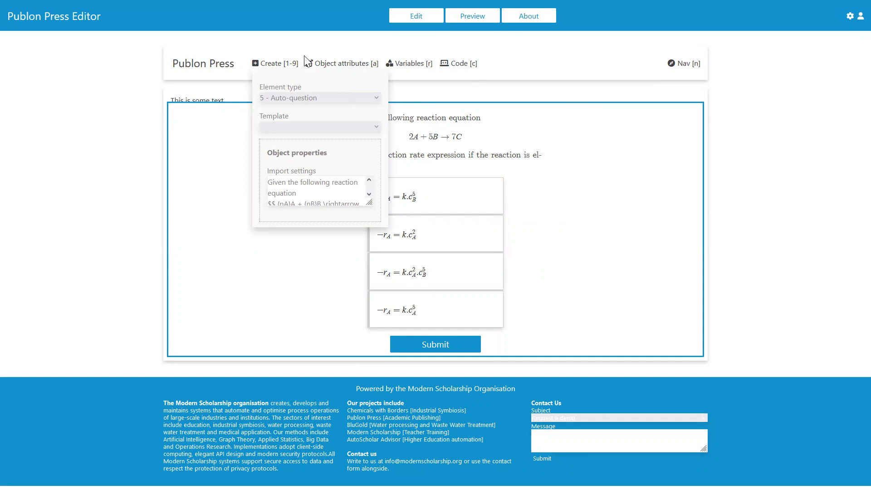
pyautogui.moveTo(259, 69)
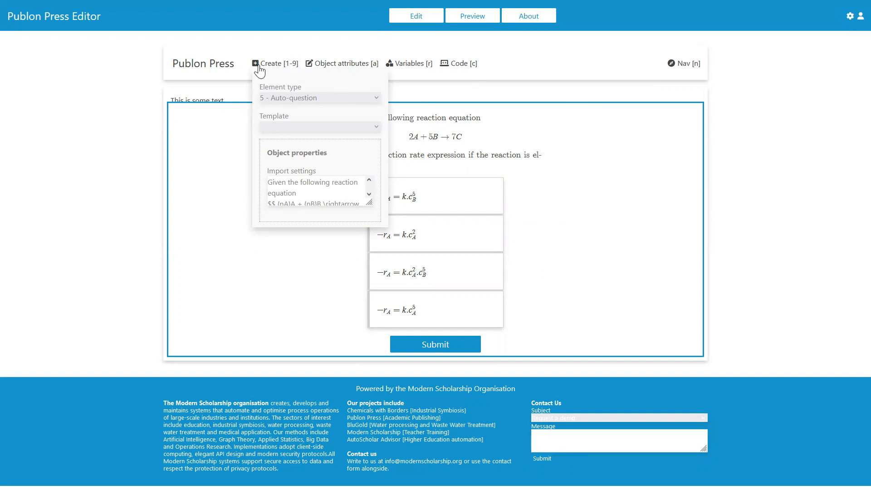
pyautogui.moveTo(294, 67)
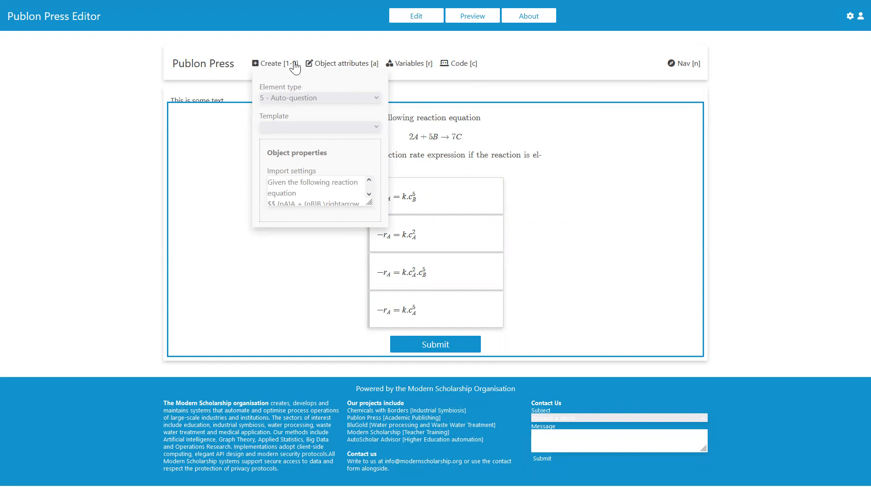
# Open Object attributes to view the Step 1/5 question script.
pyautogui.click(274, 62)
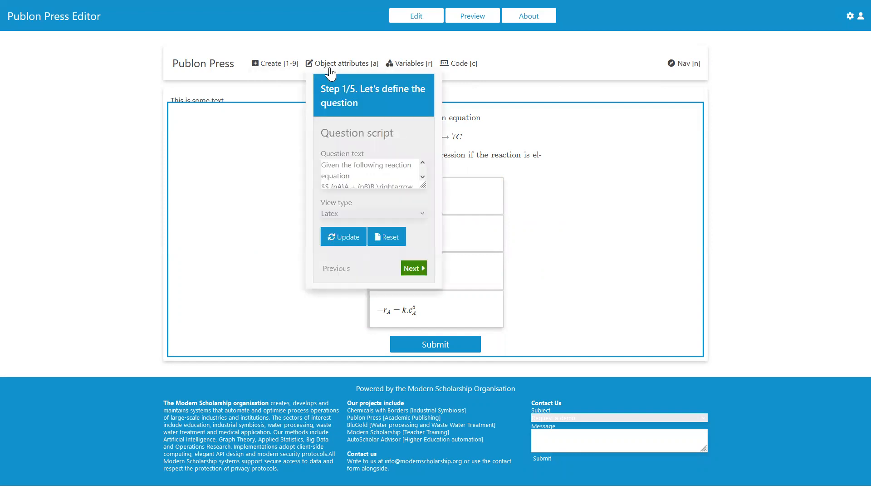
pyautogui.moveTo(617, 164)
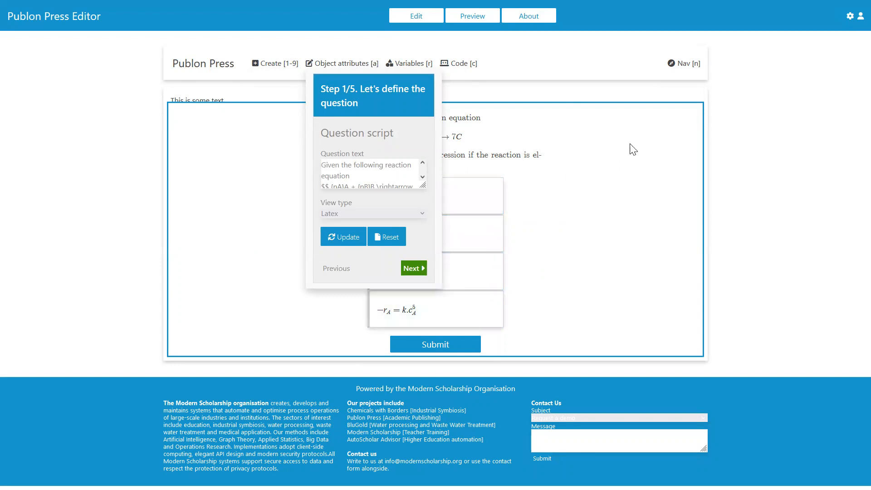
pyautogui.moveTo(432, 200)
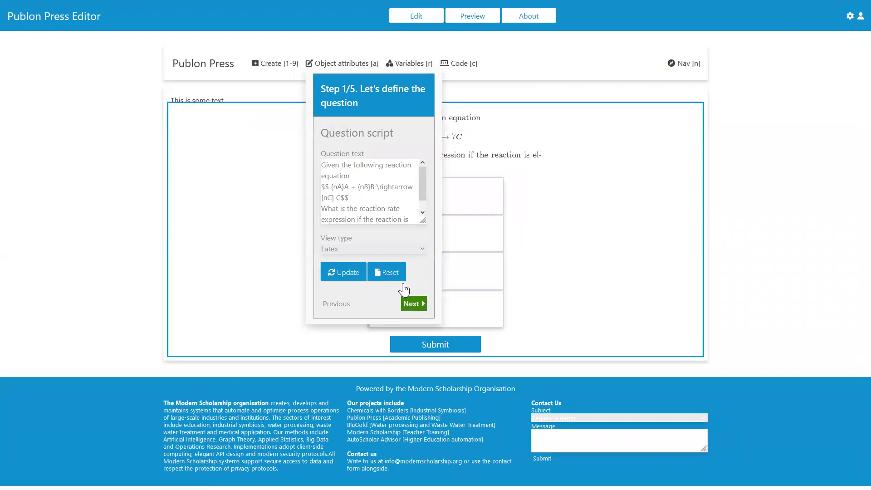
pyautogui.moveTo(380, 101)
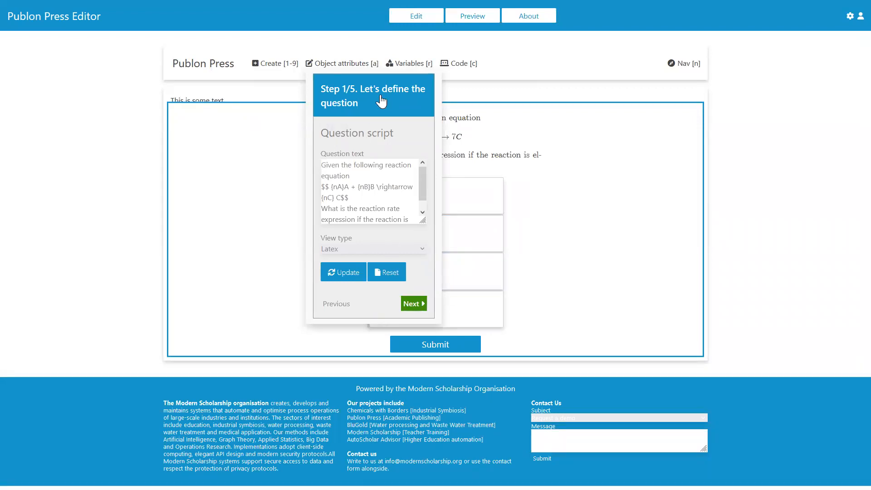
pyautogui.moveTo(369, 81)
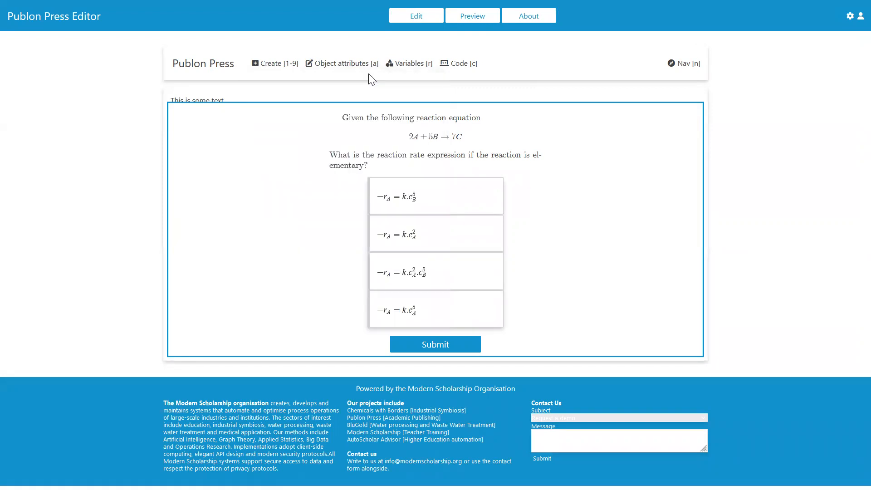
pyautogui.click(408, 63)
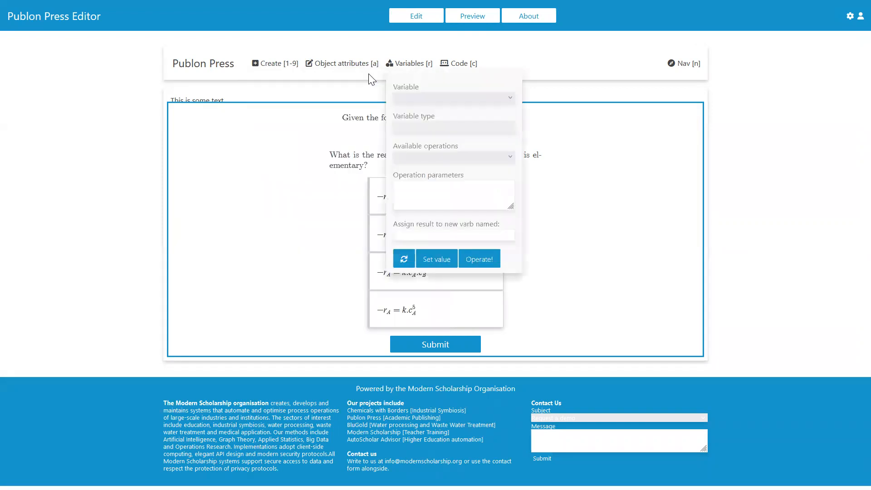
pyautogui.click(459, 63)
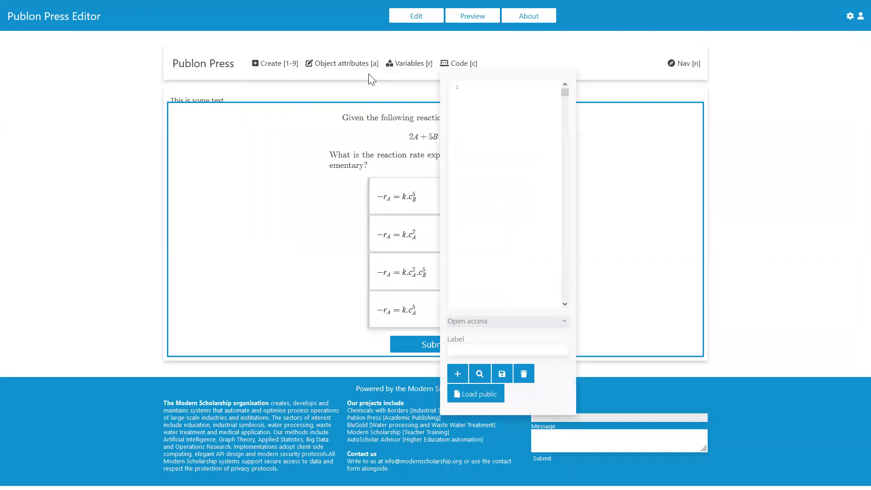
pyautogui.moveTo(506, 196)
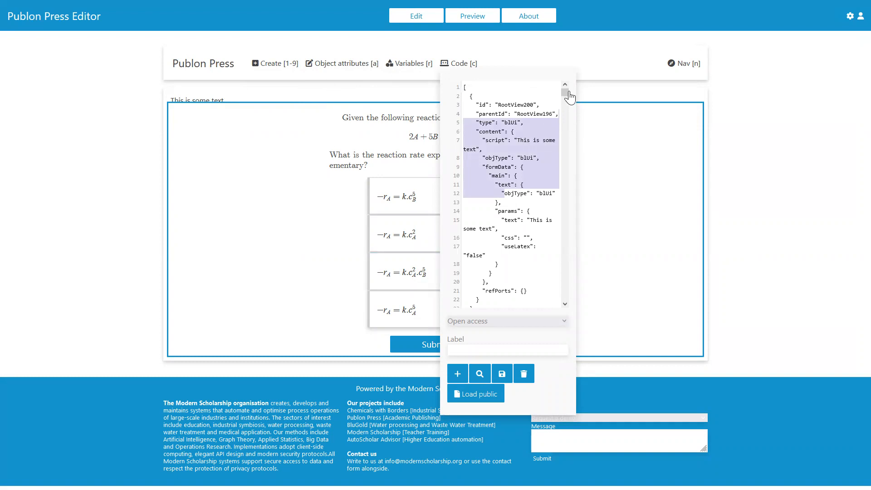
pyautogui.scroll(-3)
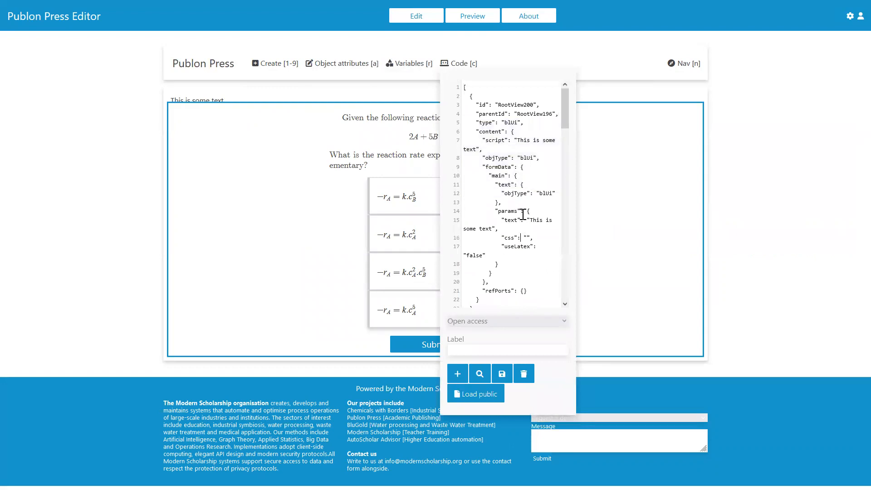
pyautogui.moveTo(493, 276)
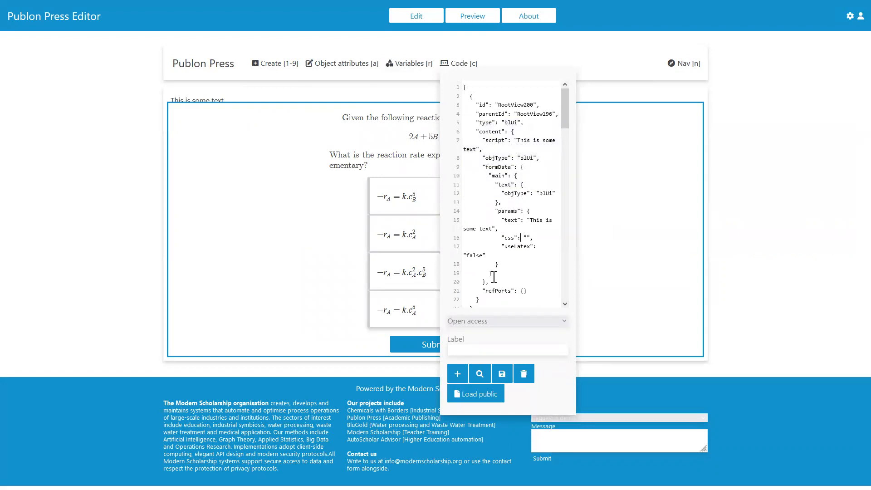
pyautogui.moveTo(457, 373)
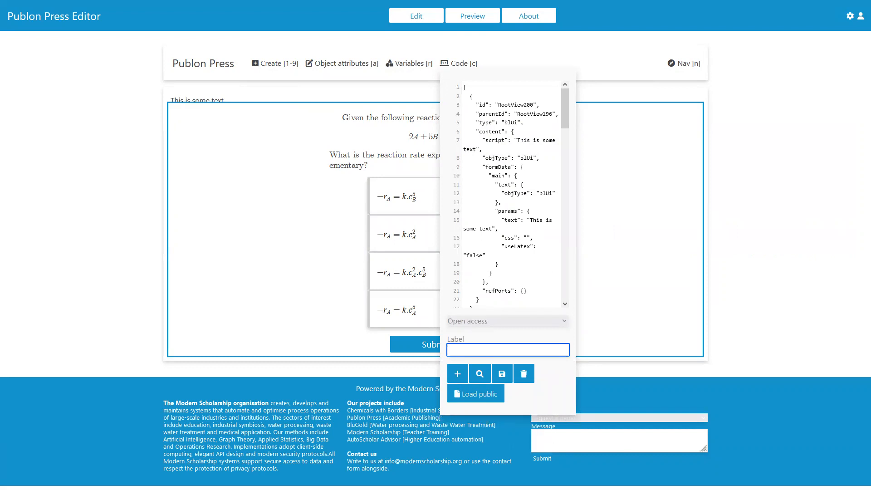
pyautogui.moveTo(497, 449)
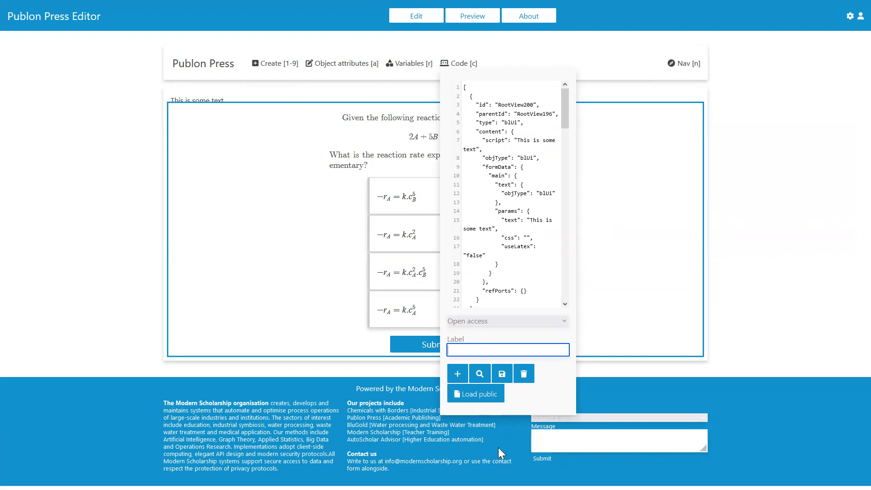
pyautogui.moveTo(566, 183)
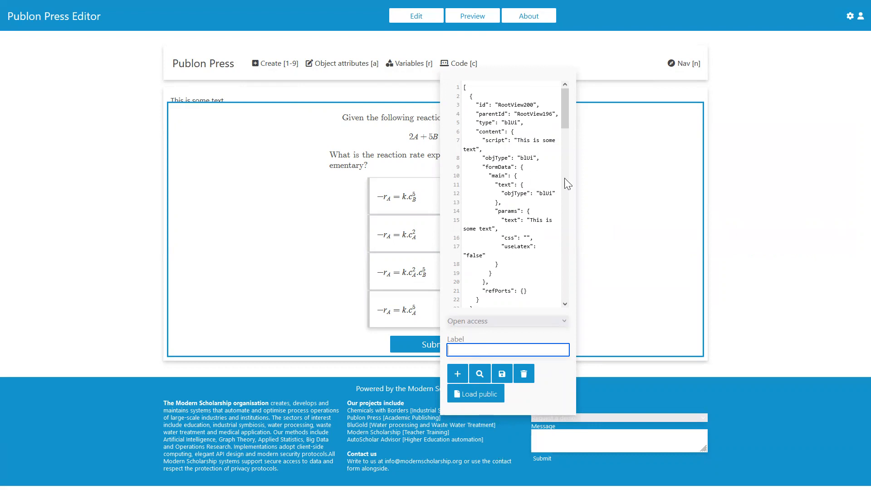
pyautogui.moveTo(472, 366)
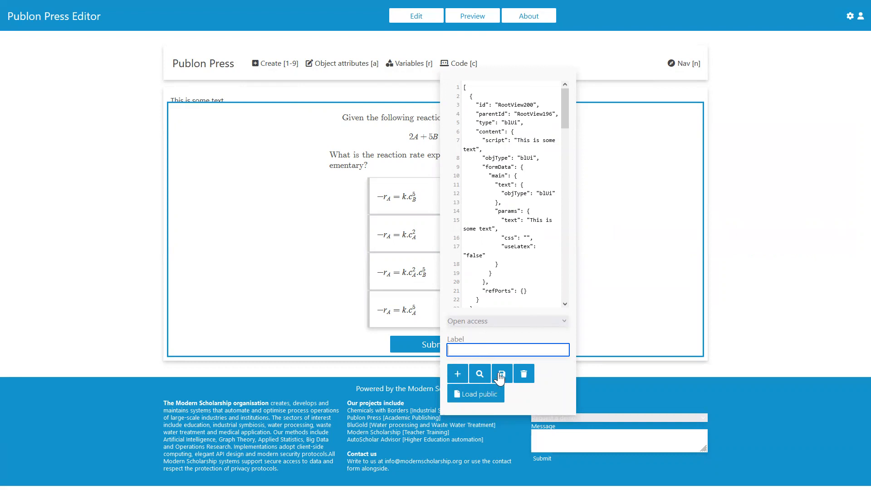
pyautogui.moveTo(511, 373)
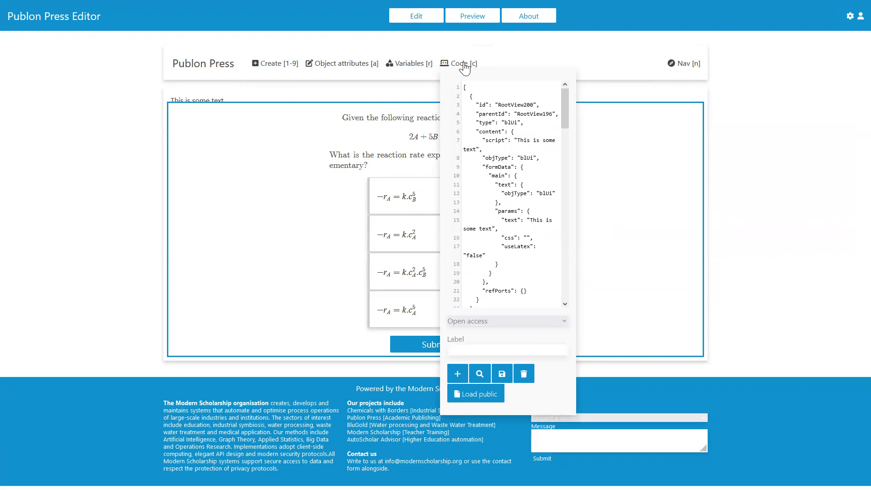
pyautogui.click(457, 63)
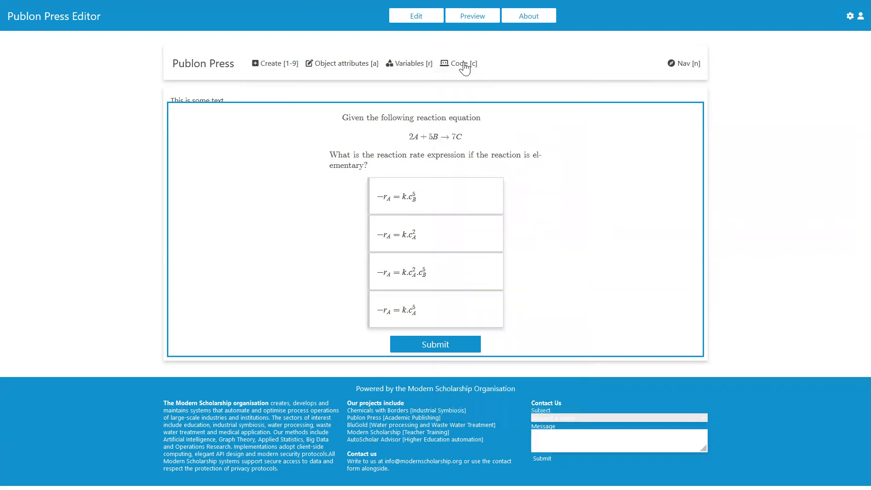